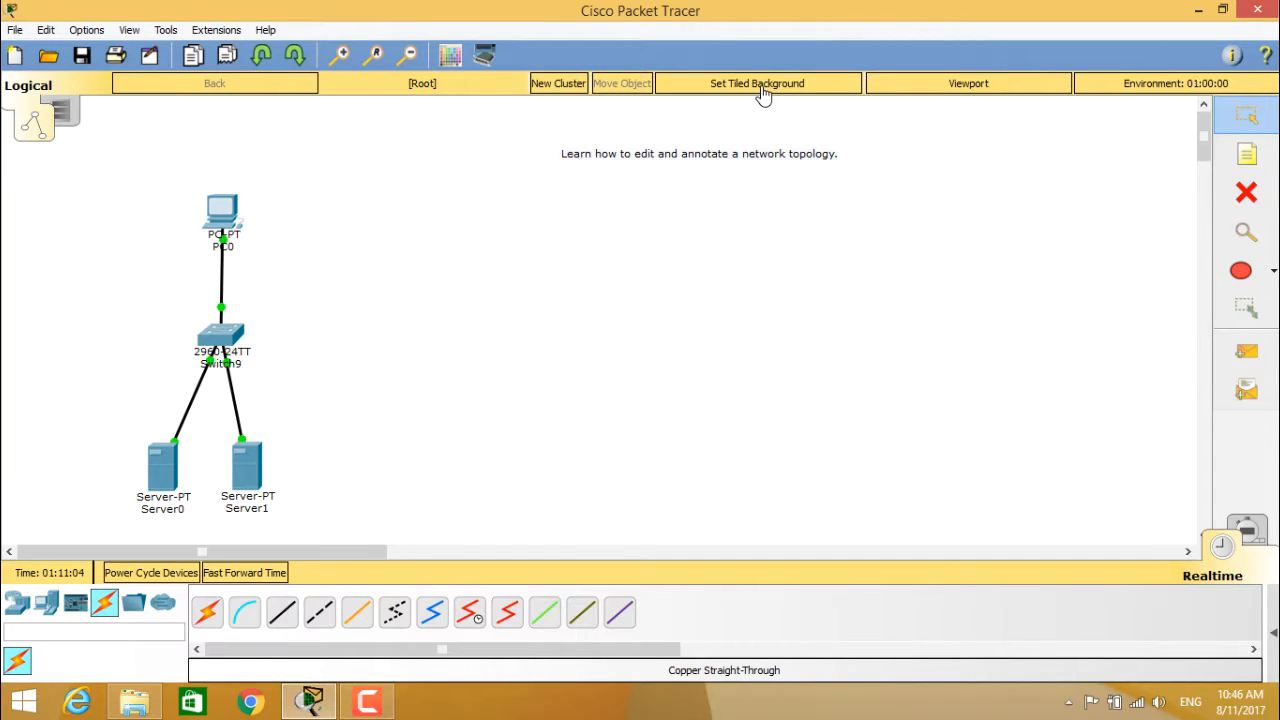
pyautogui.moveTo(762, 90)
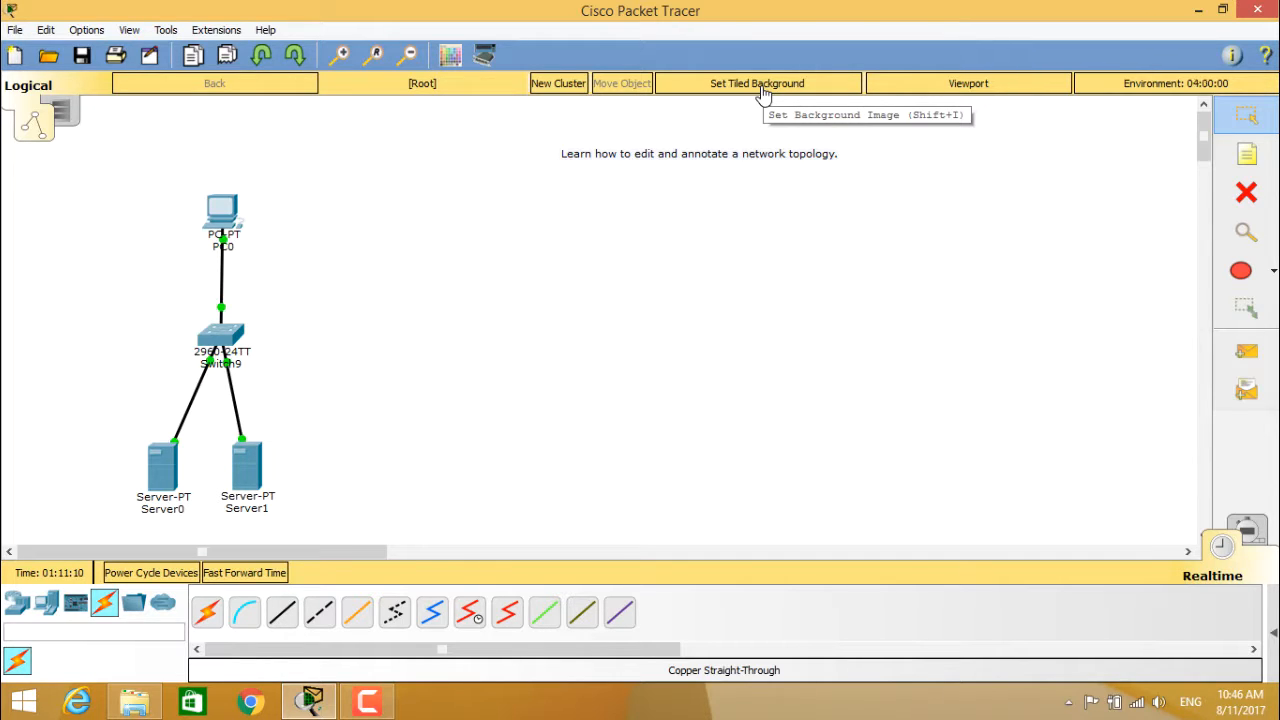
# - Apply a floor-plan image from the backgrounds folder as the topology's tiled background
pyautogui.click(756, 84)
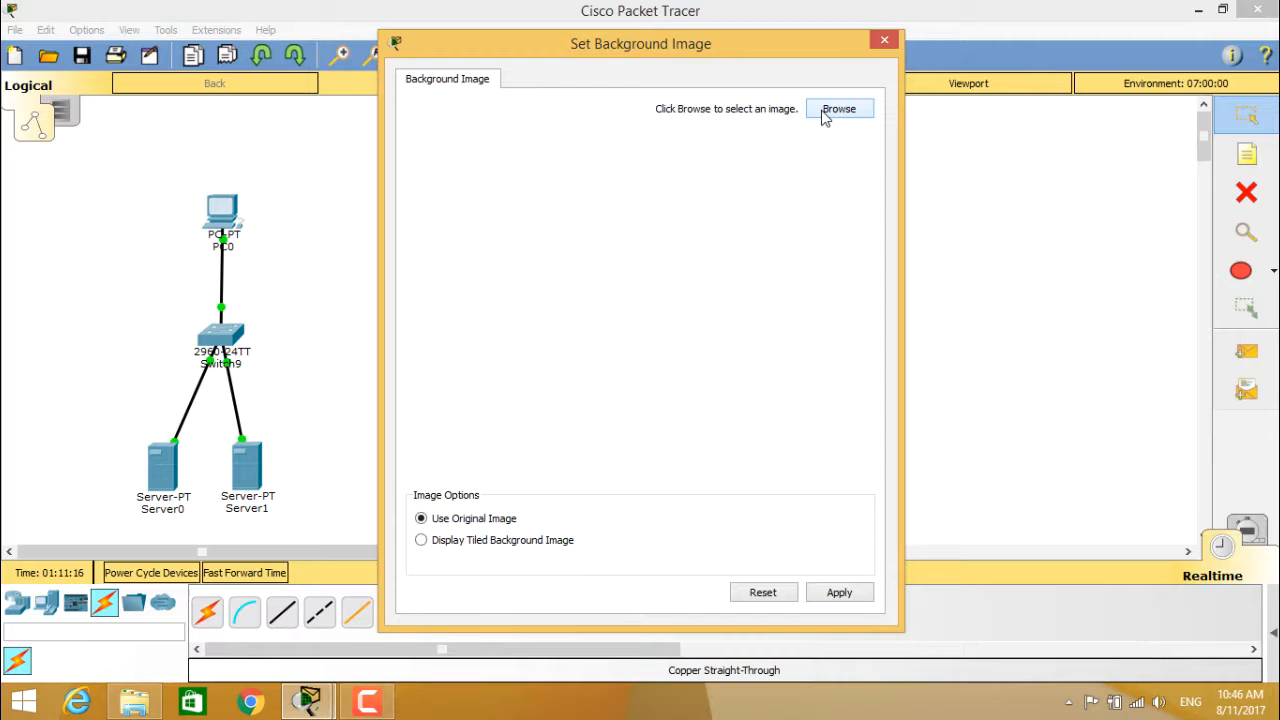
pyautogui.click(838, 108)
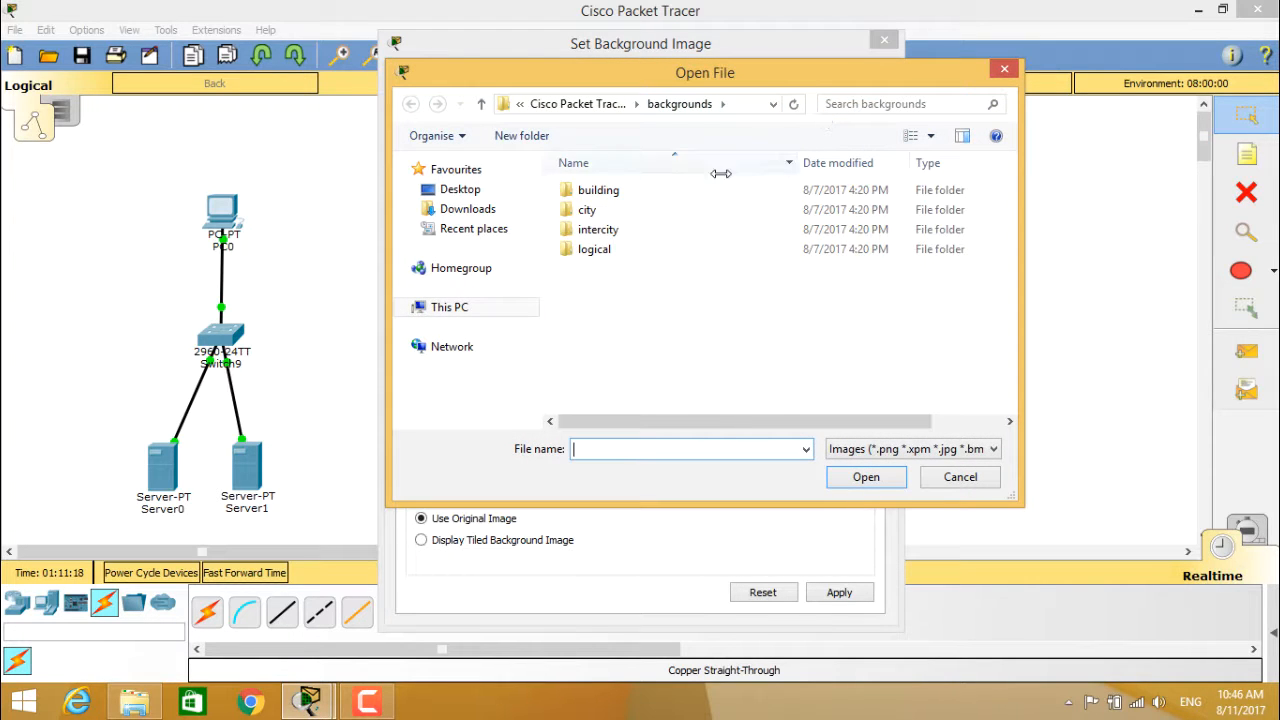
pyautogui.doubleClick(598, 188)
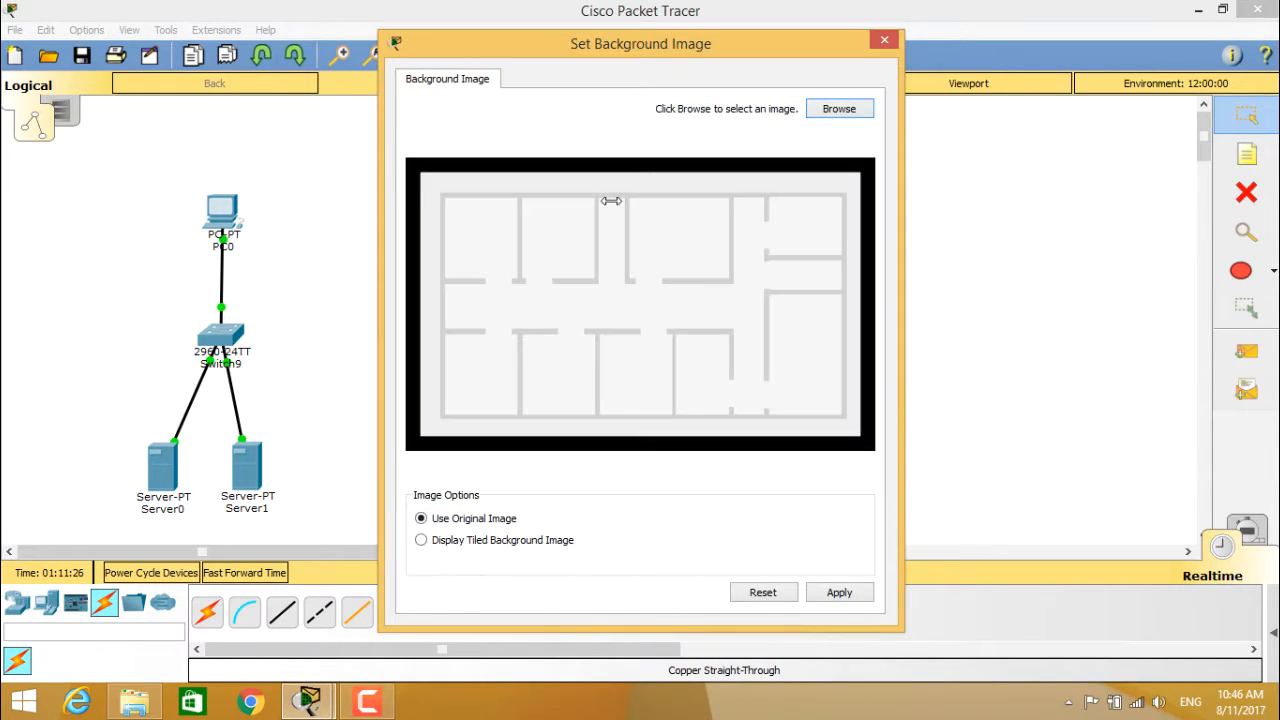
pyautogui.click(838, 592)
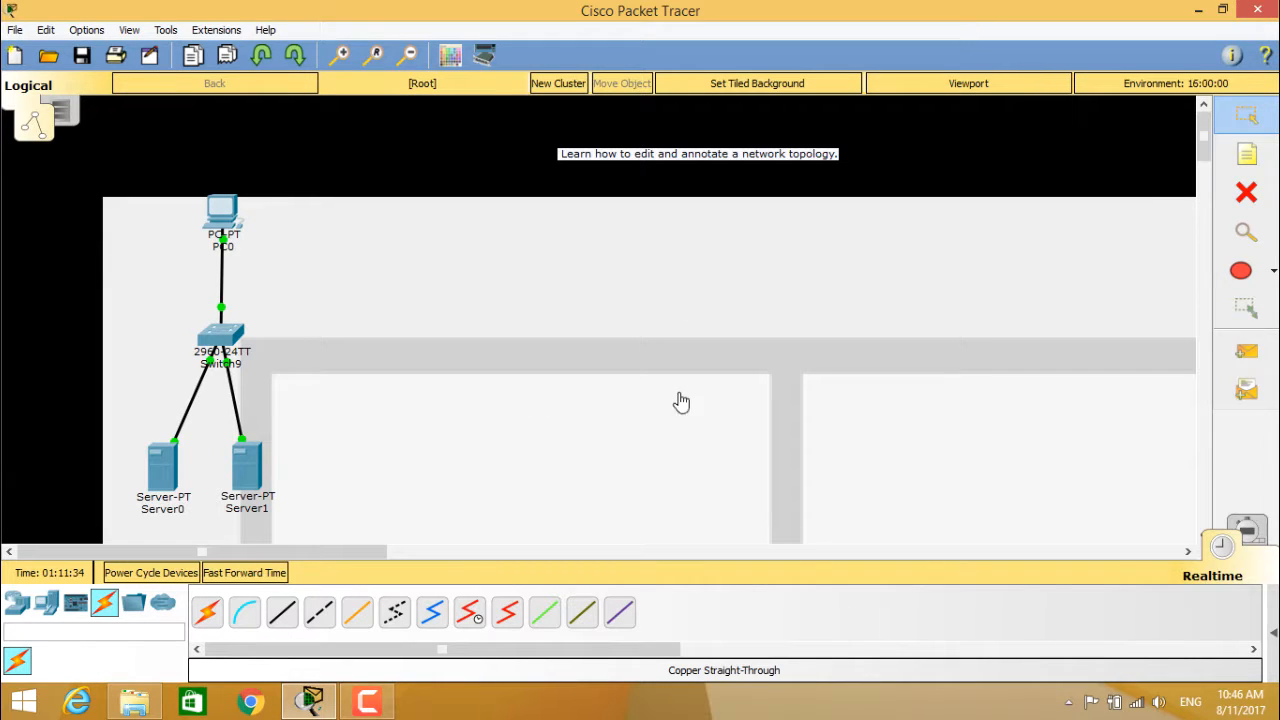
pyautogui.moveTo(604, 370)
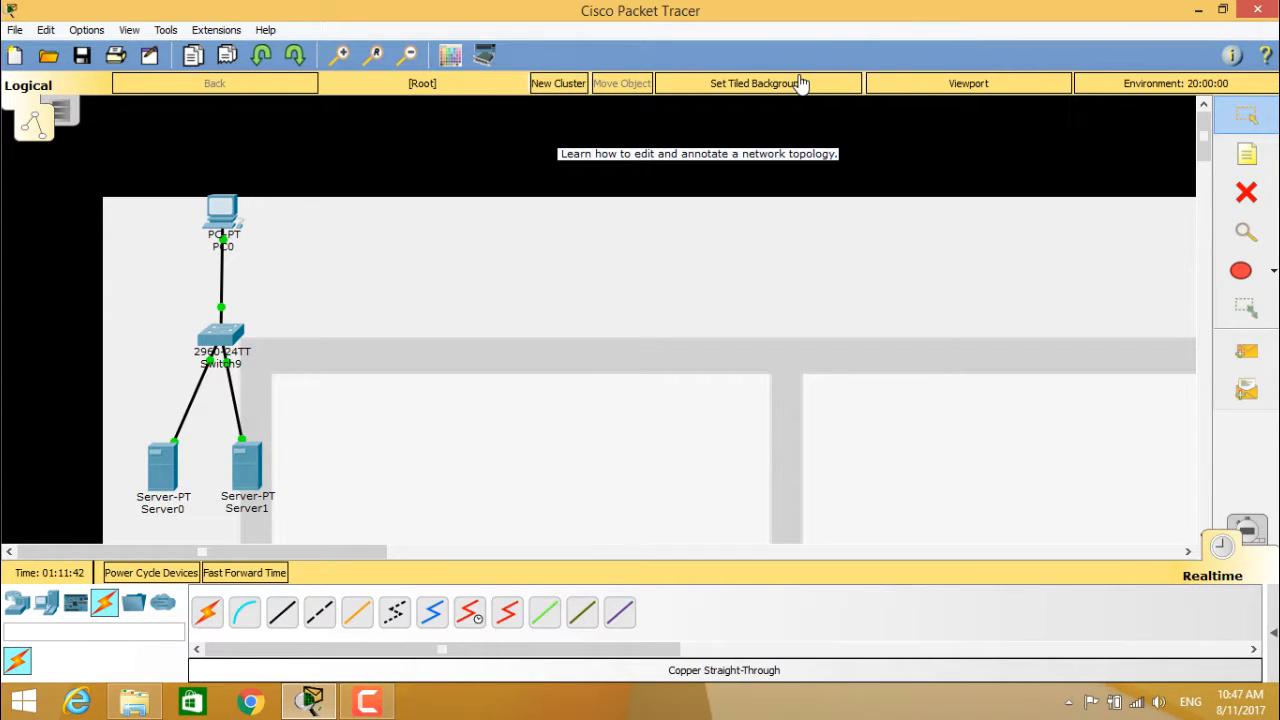
pyautogui.moveTo(800, 84)
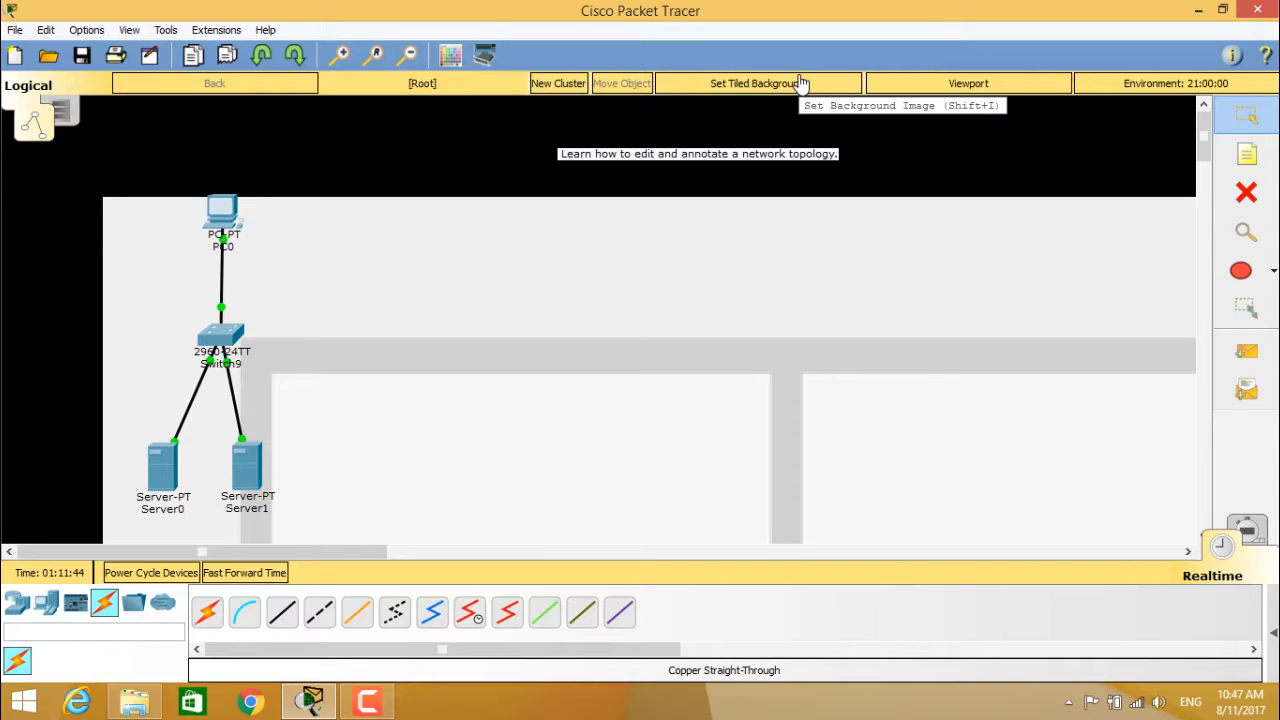
# - Reset the background image so the topology sits on a plain white canvas
pyautogui.click(756, 84)
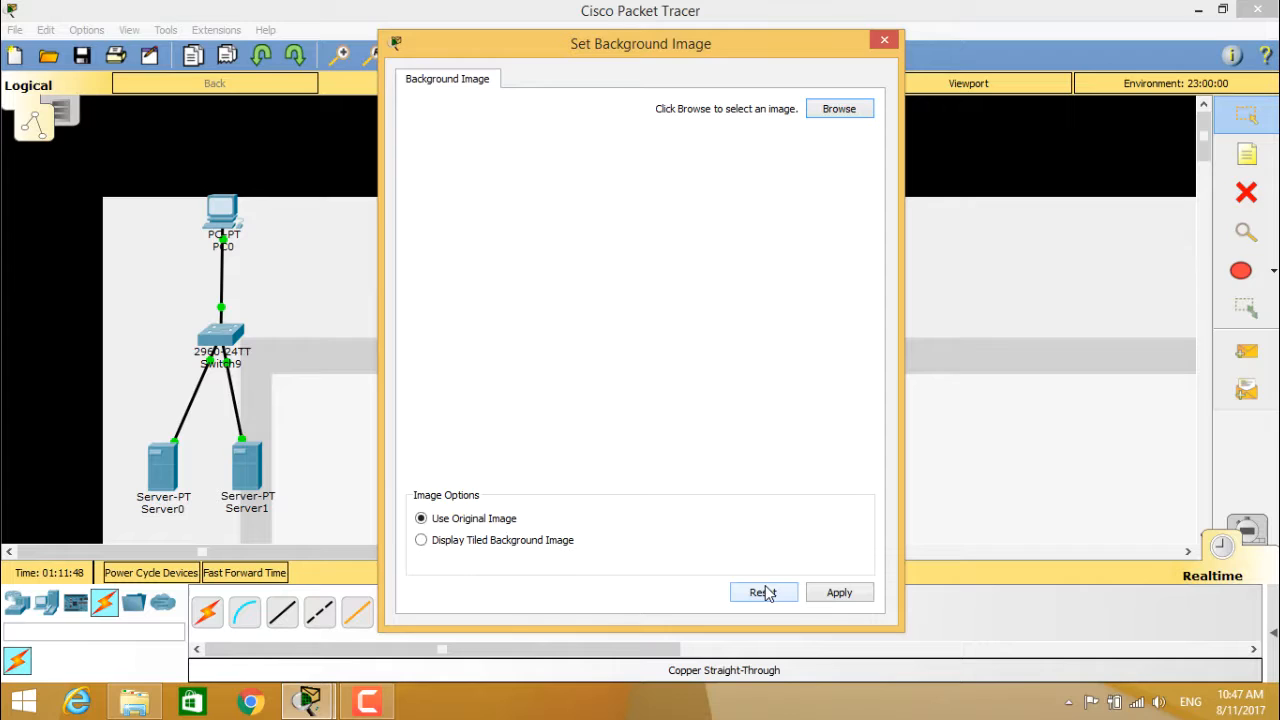
pyautogui.click(764, 592)
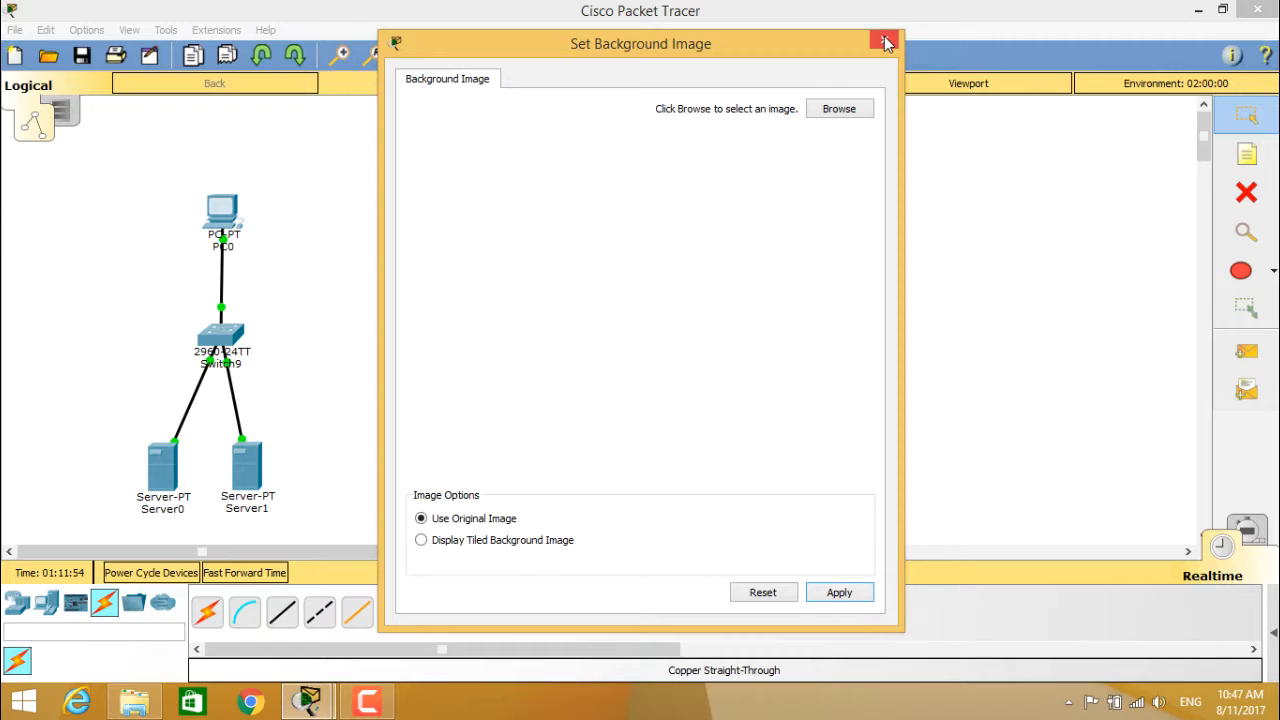
pyautogui.click(884, 44)
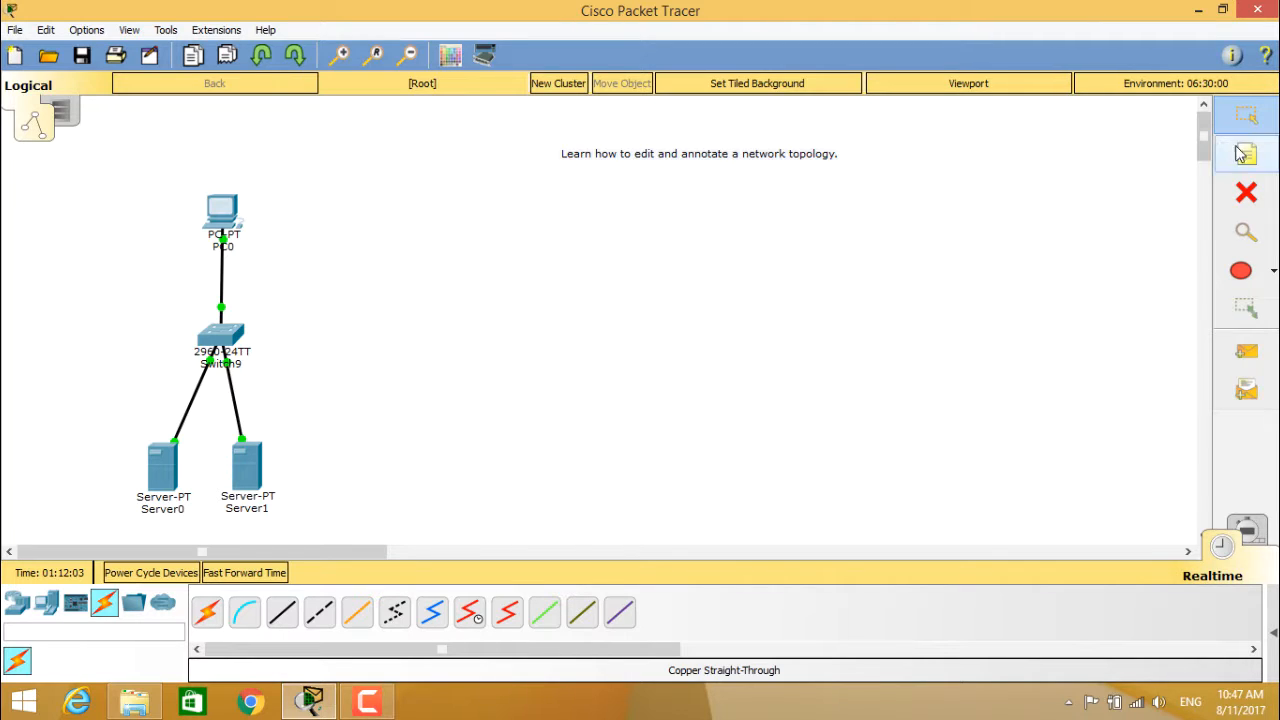
pyautogui.moveTo(1244, 156)
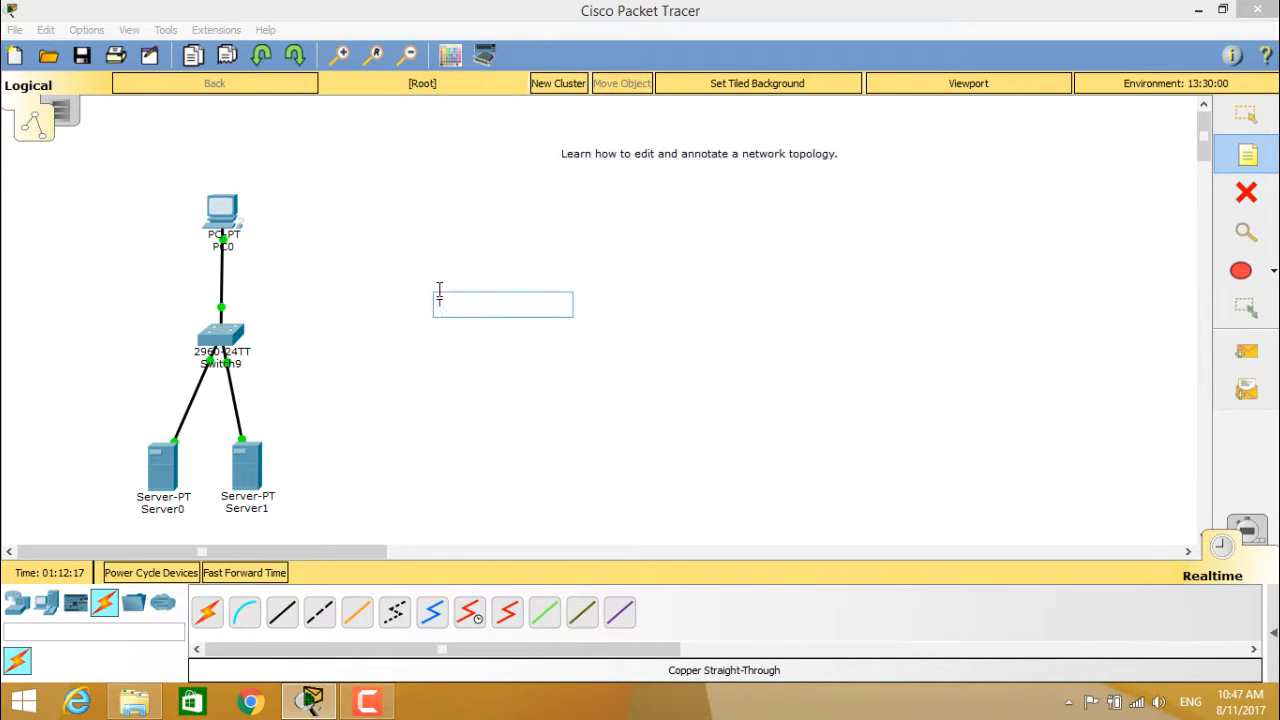
# - Place a note reading "This is a network toplogy sample" beside the switch and select it
pyautogui.write('This is a')
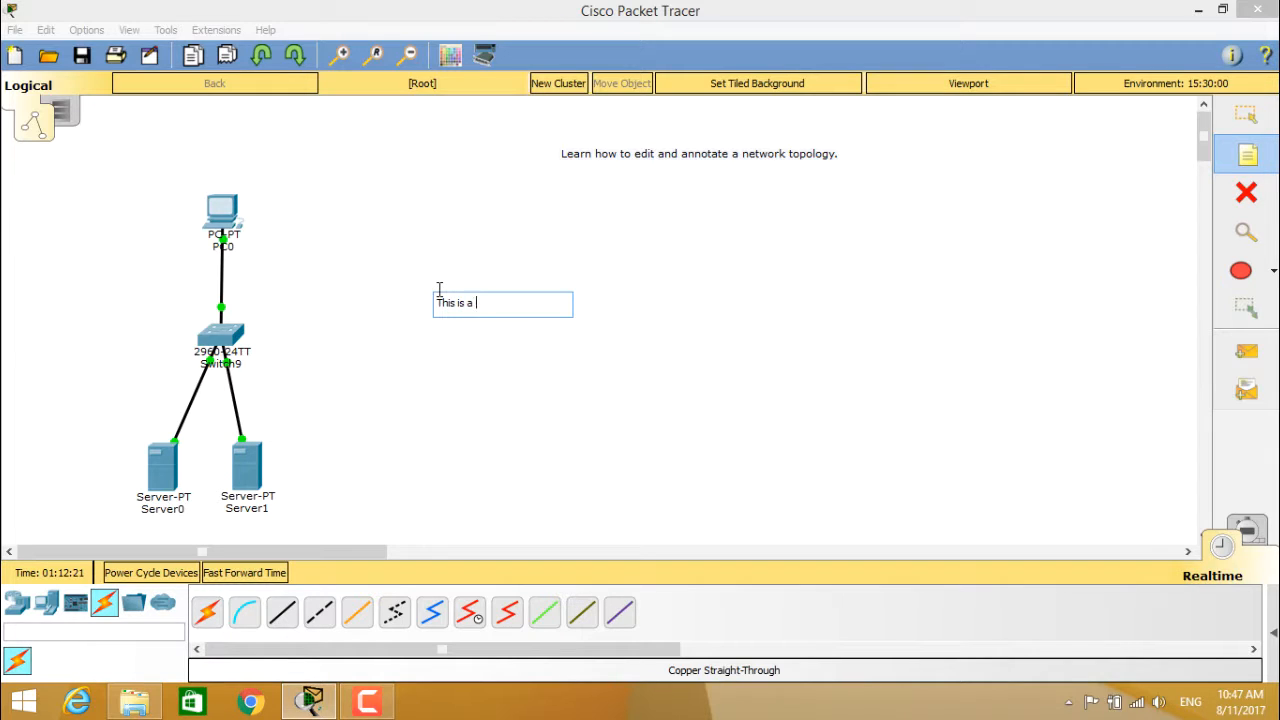
pyautogui.write('networ')
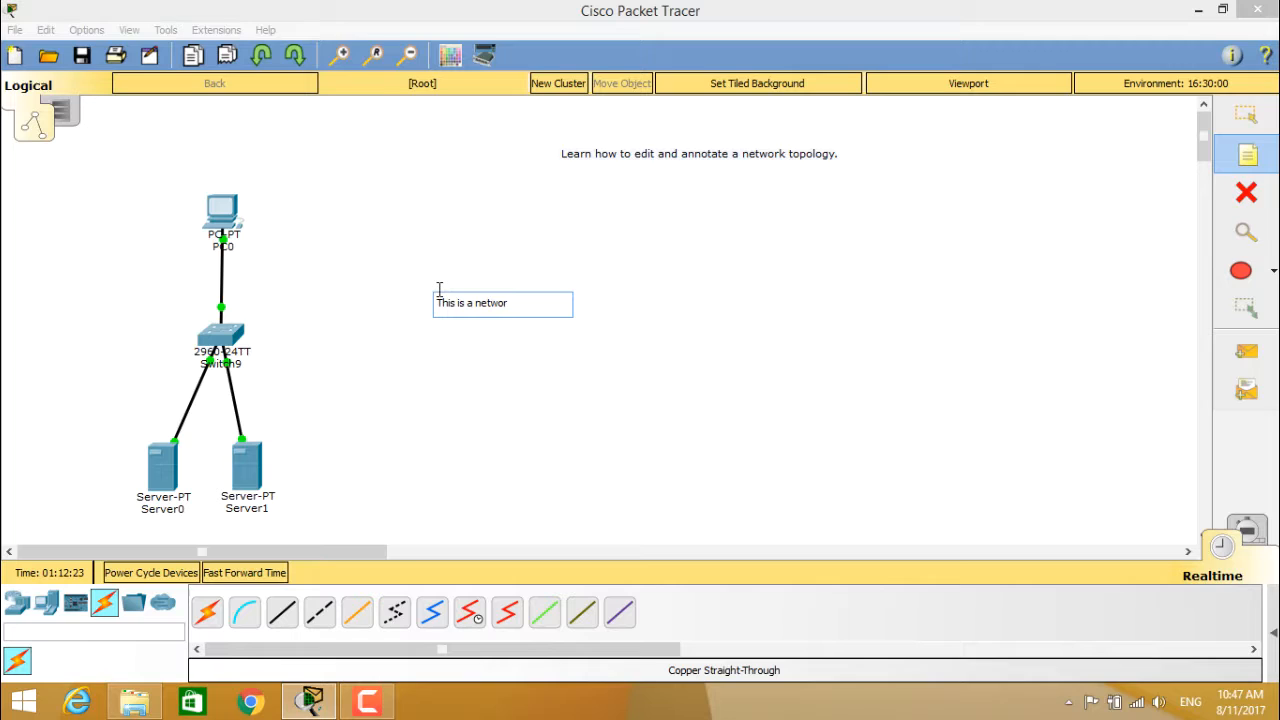
pyautogui.write('k topl')
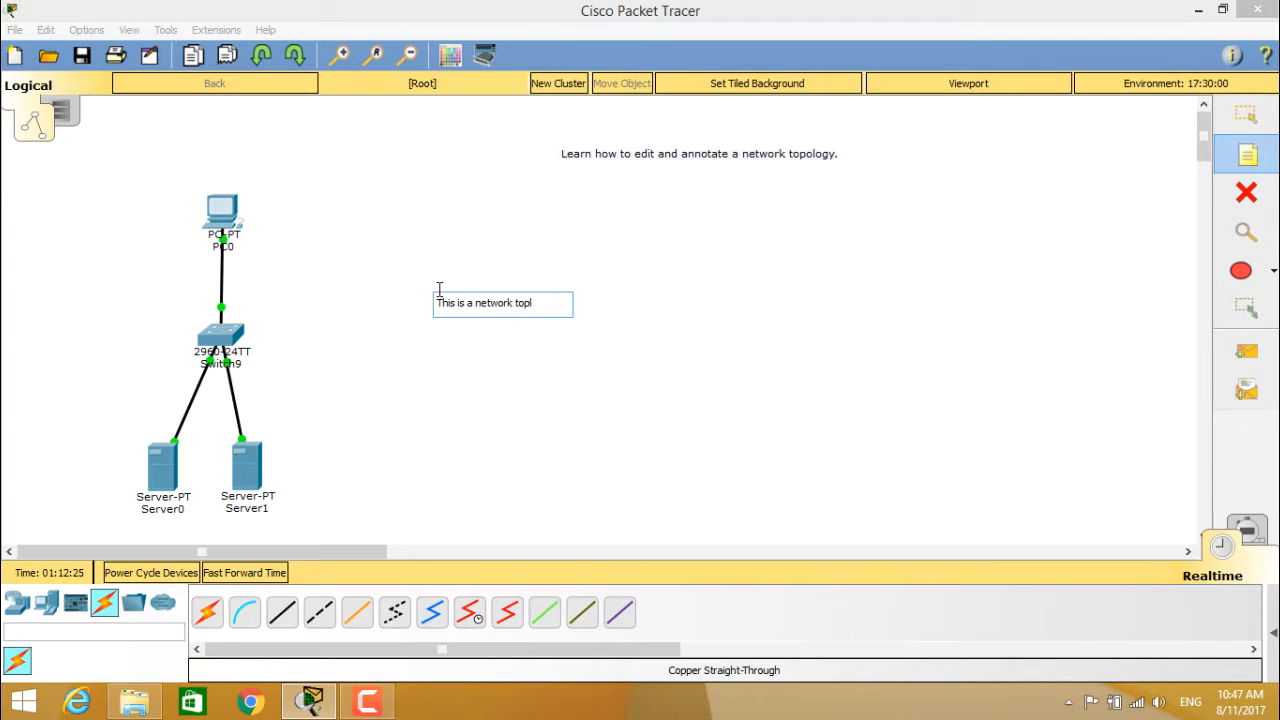
pyautogui.write('ogy')
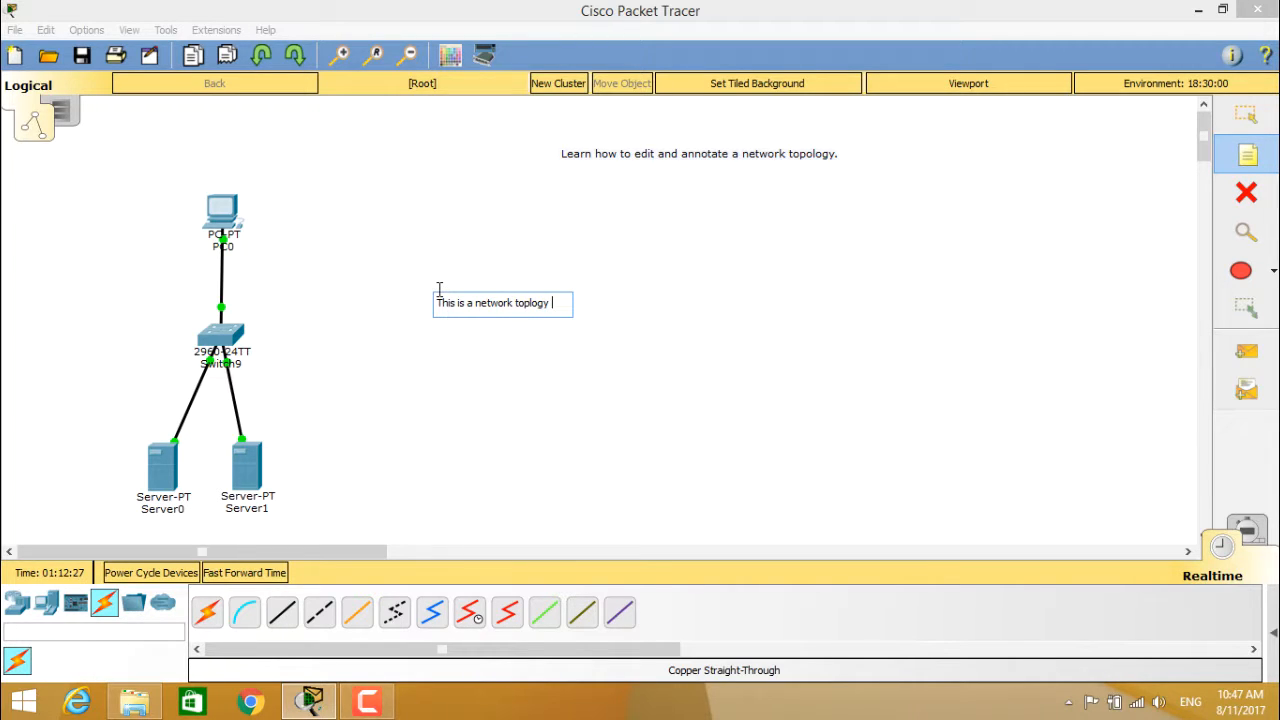
pyautogui.write('sampl')
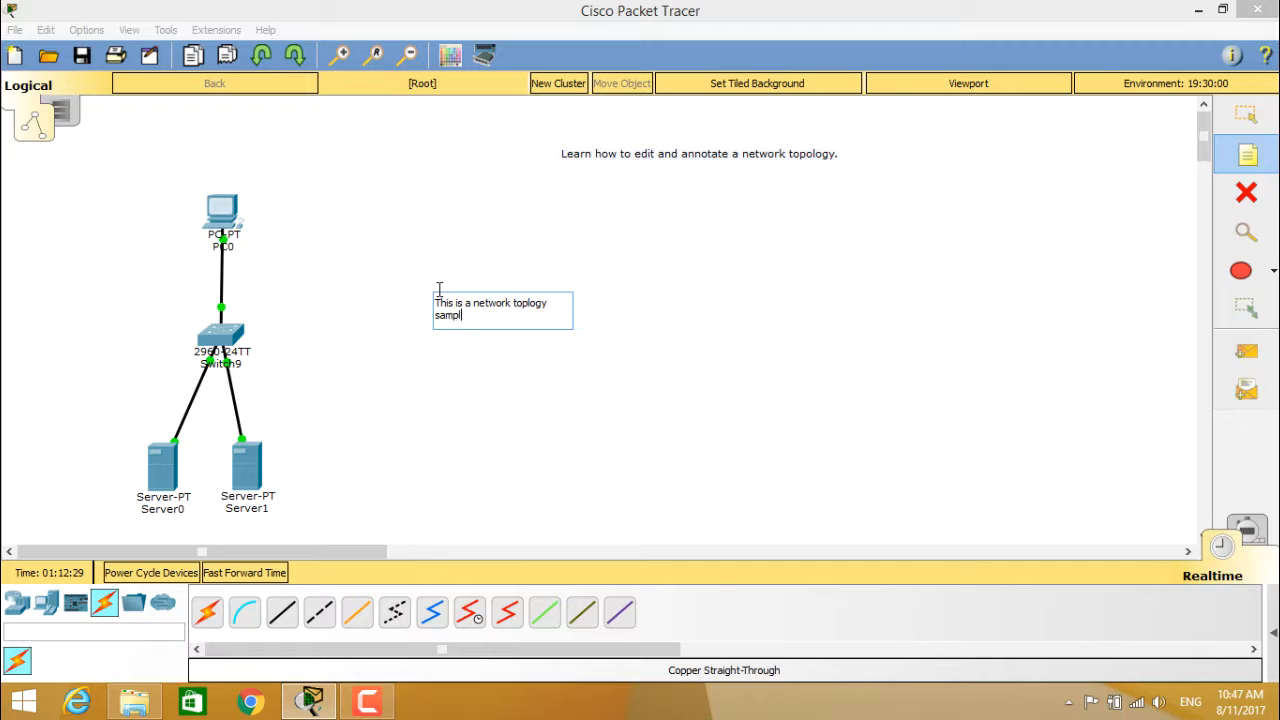
pyautogui.click(588, 390)
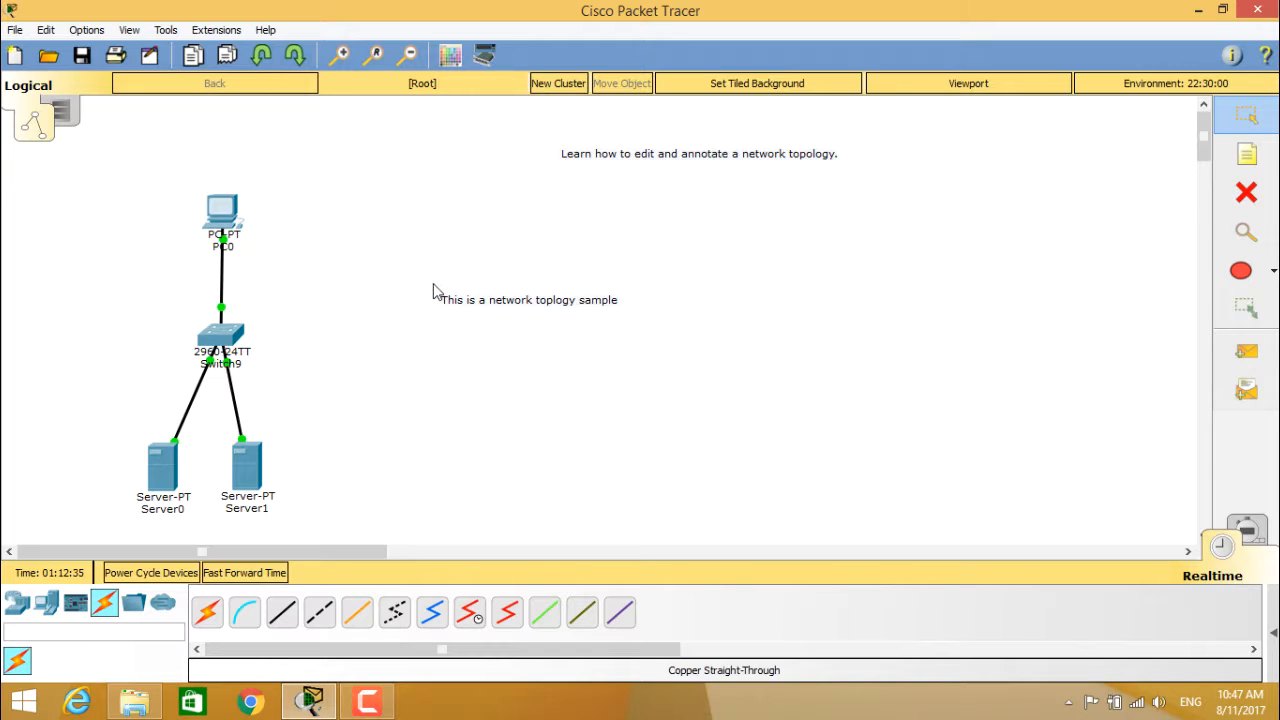
pyautogui.click(528, 300)
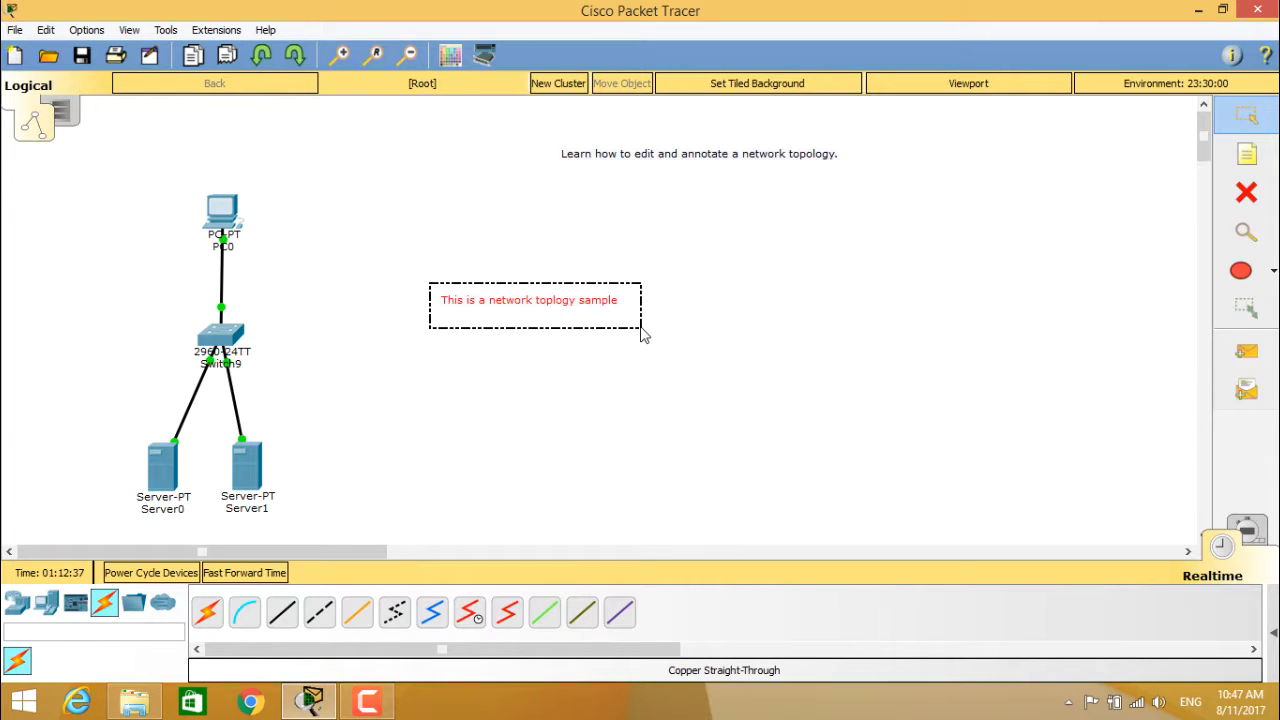
pyautogui.moveTo(536, 304); pyautogui.dragTo(500, 290)
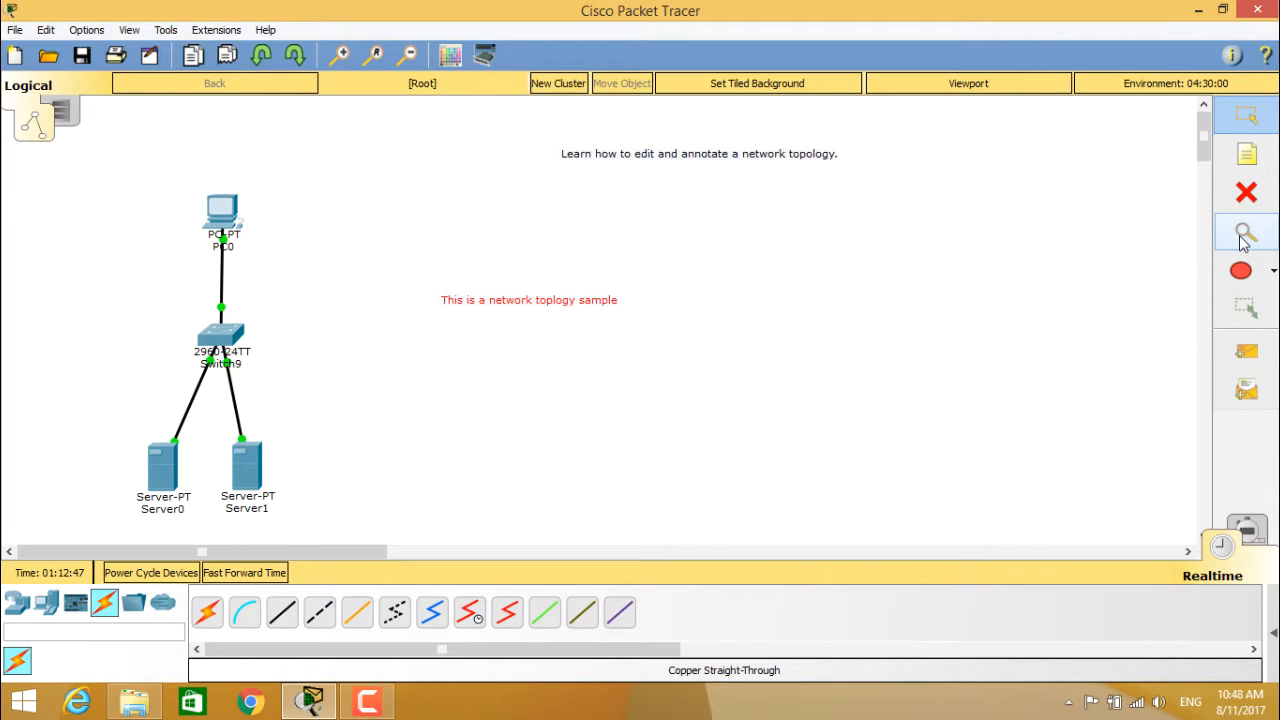
pyautogui.moveTo(1246, 232)
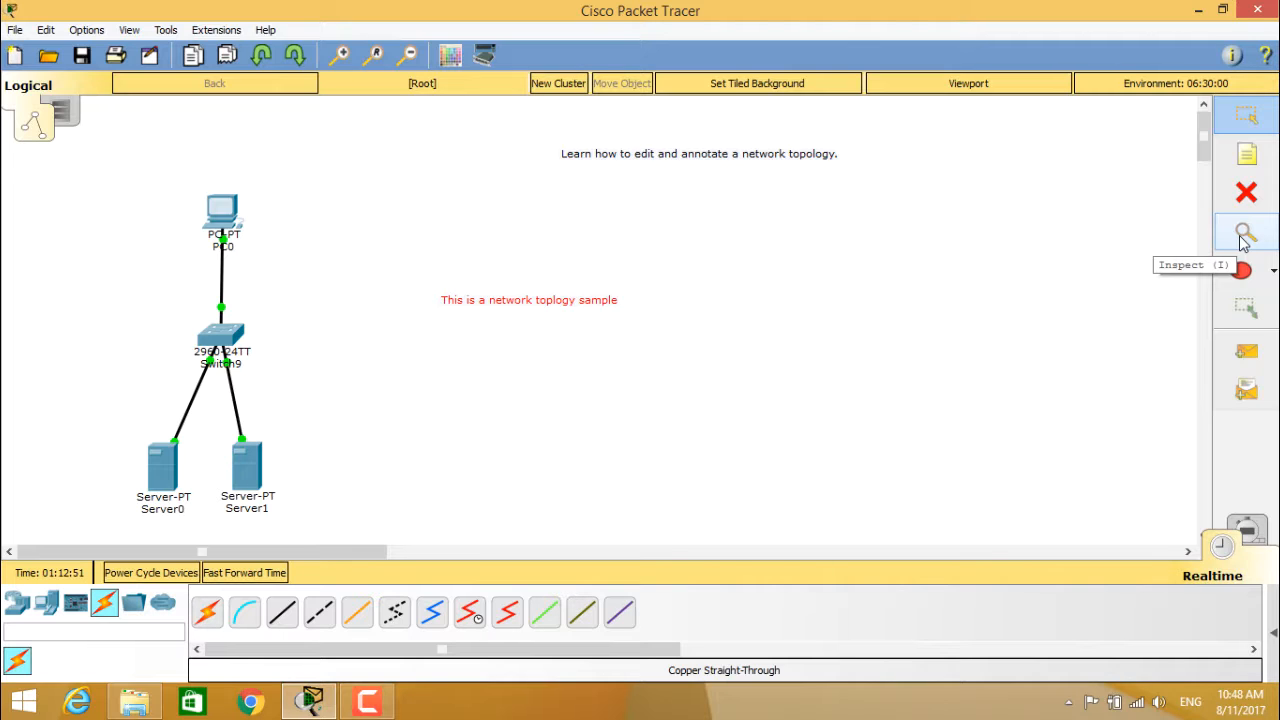
# - Inspect PC0 and show its ARP table, currently empty
pyautogui.click(1246, 232)
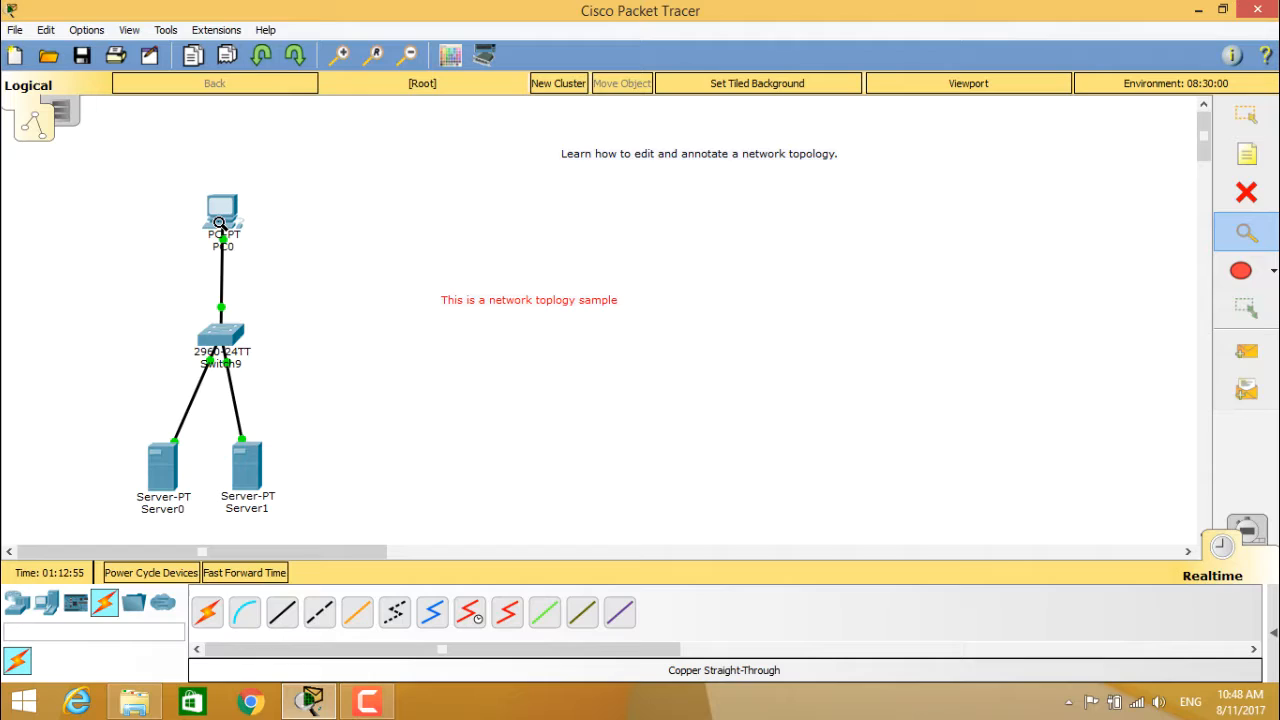
pyautogui.moveTo(220, 216)
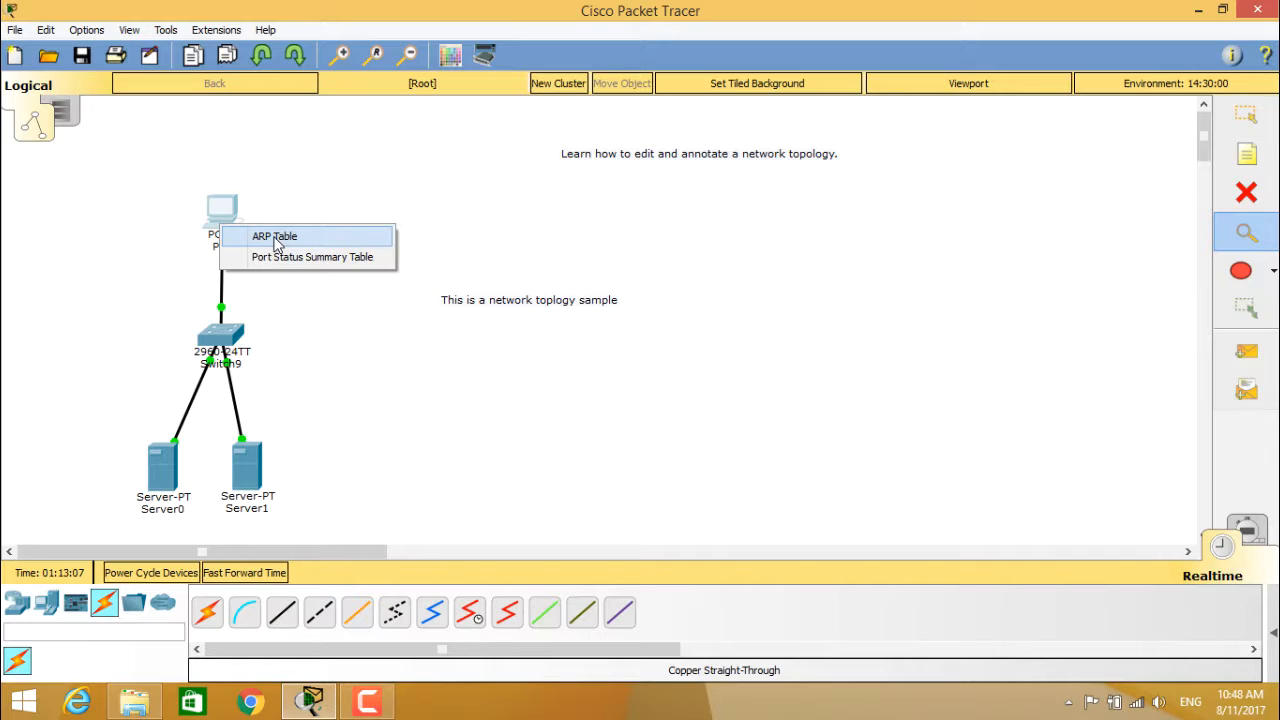
pyautogui.moveTo(312, 256)
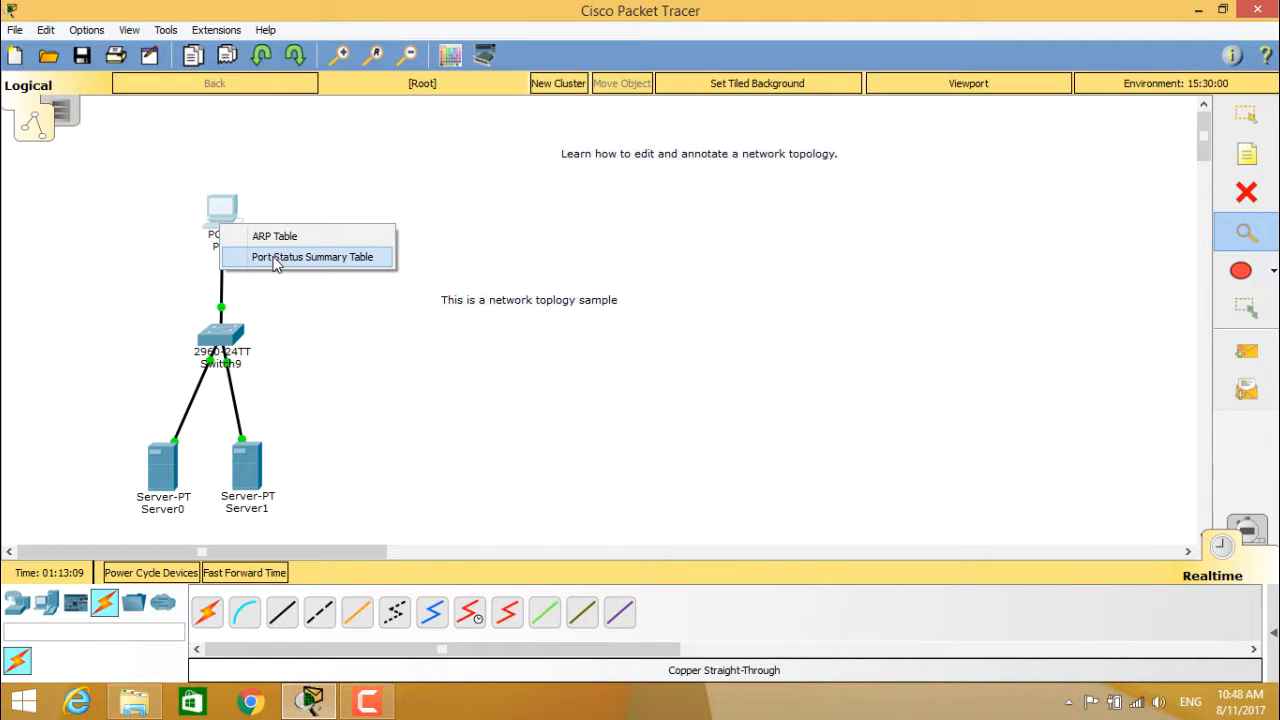
pyautogui.moveTo(290, 244)
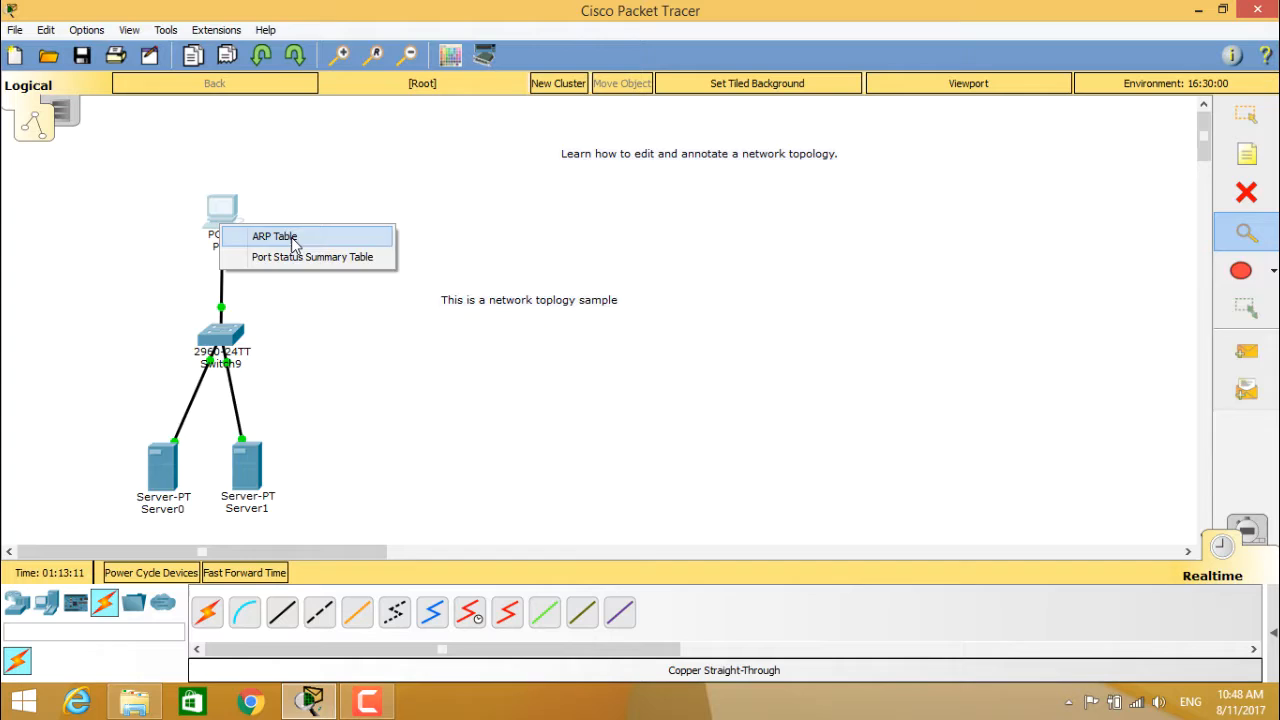
pyautogui.click(274, 236)
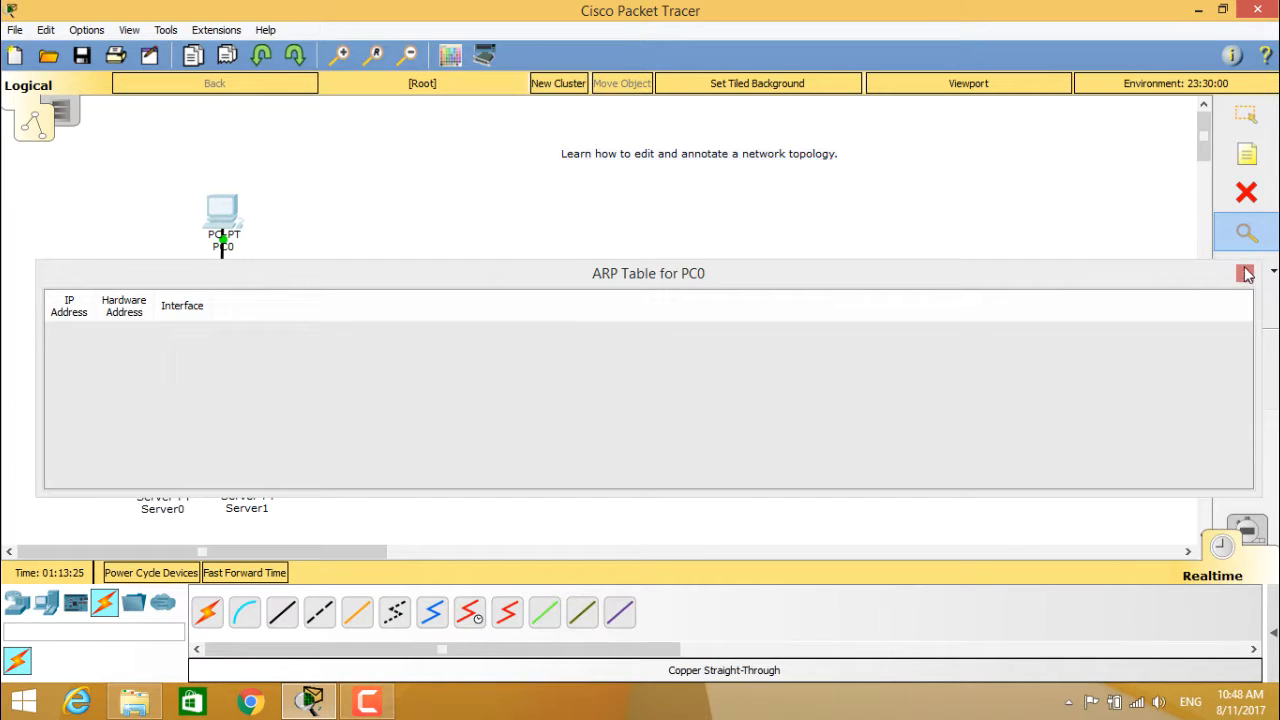
# - Review PC0's port status summary, FastEthernet0 up with no IP set, then close it
pyautogui.click(1246, 272)
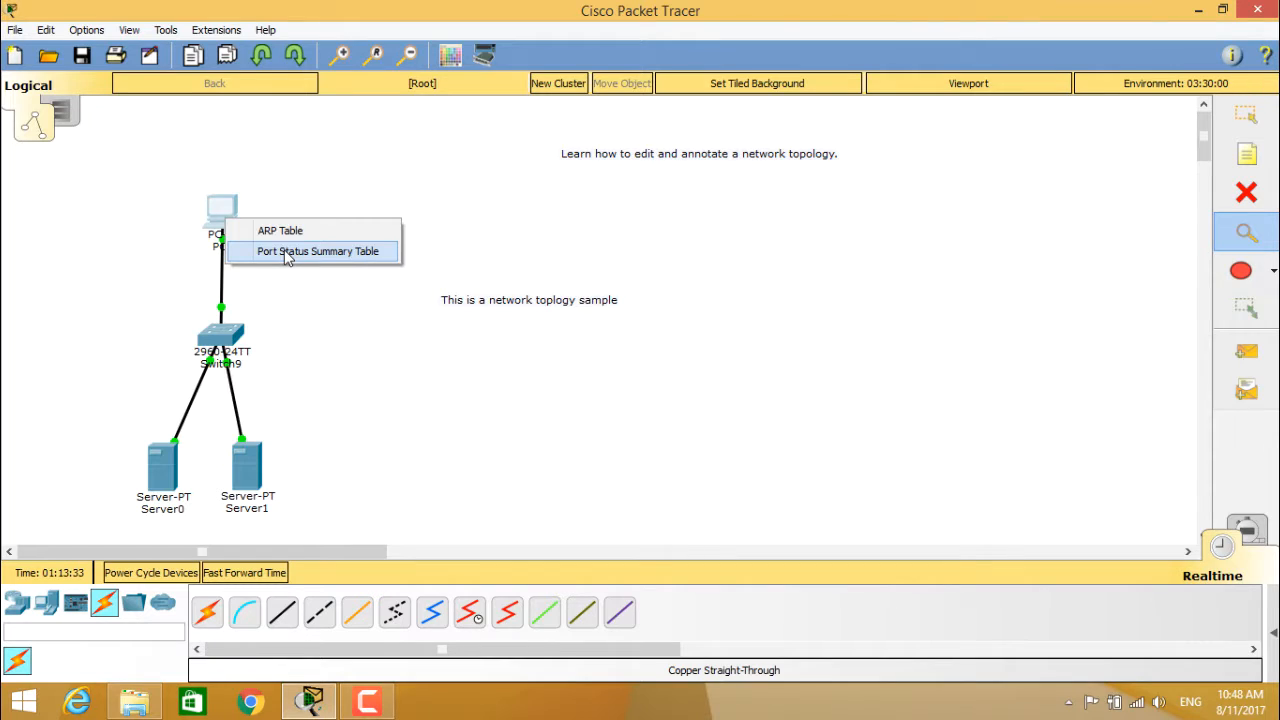
pyautogui.click(318, 252)
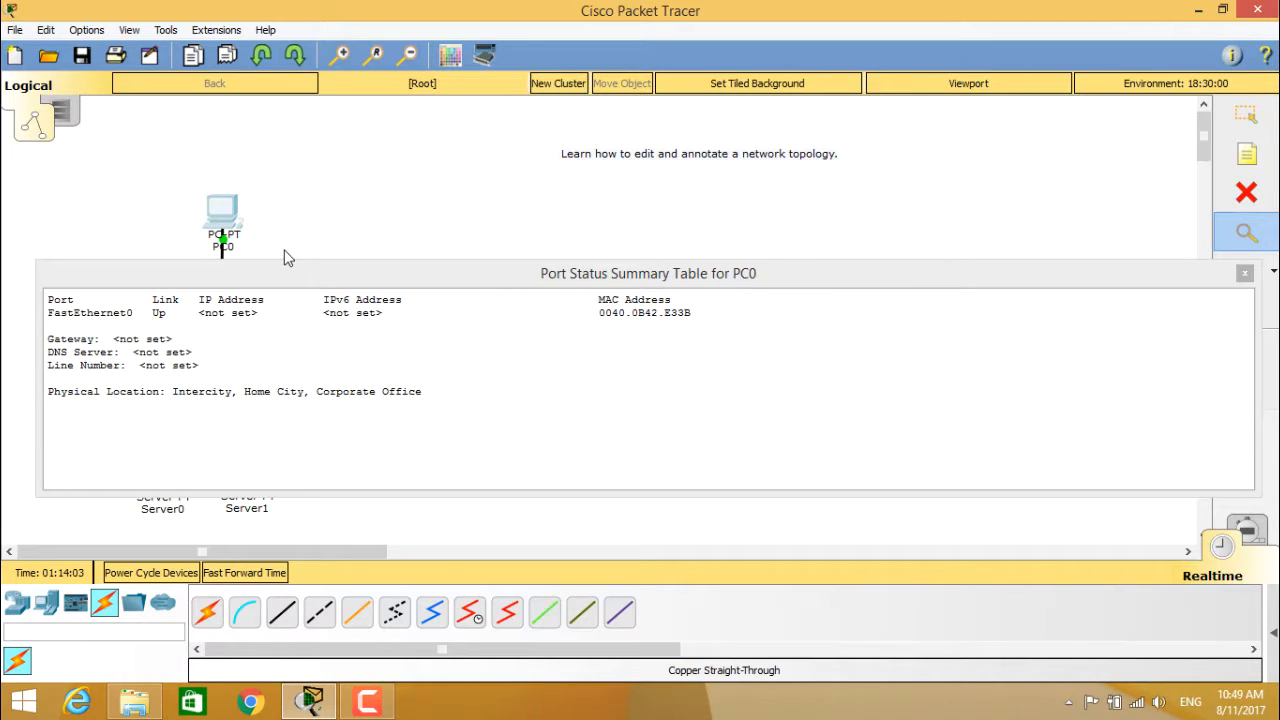
pyautogui.moveTo(908, 276)
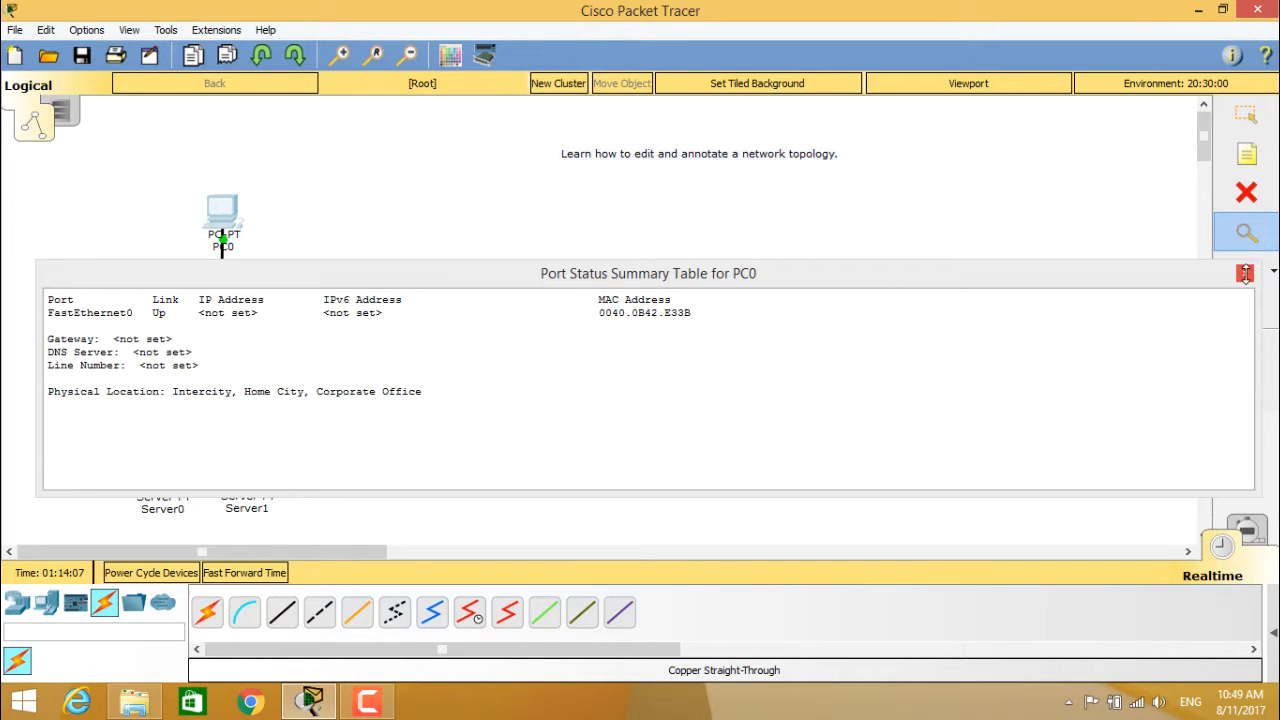
pyautogui.click(1244, 272)
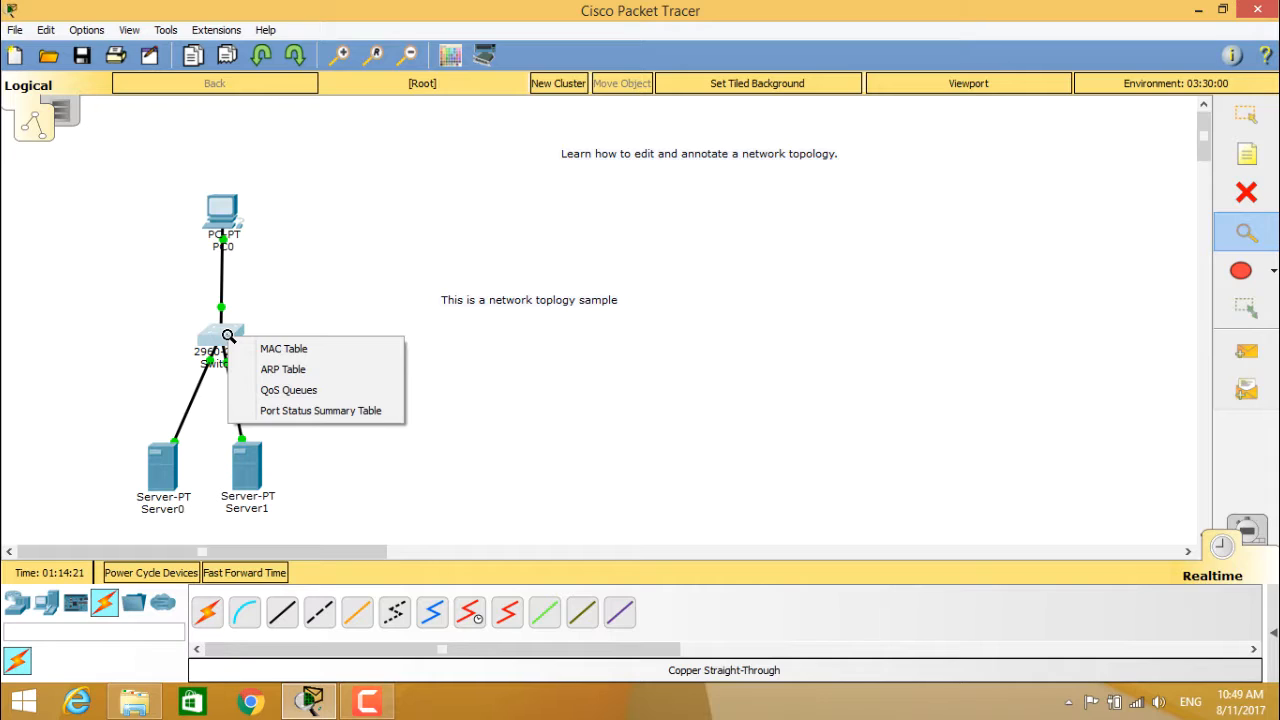
# - Inspect the switch to list its MAC, ARP, QoS Queues and Port Status table options
pyautogui.click(284, 348)
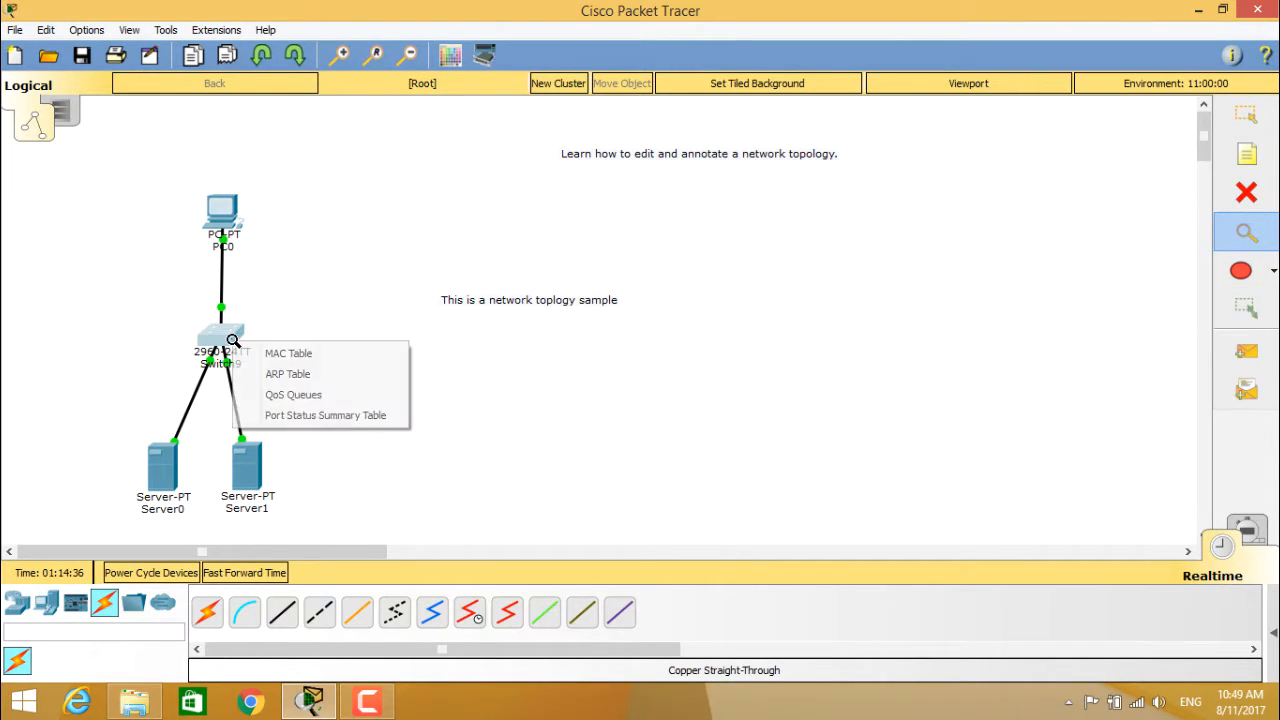
pyautogui.click(288, 374)
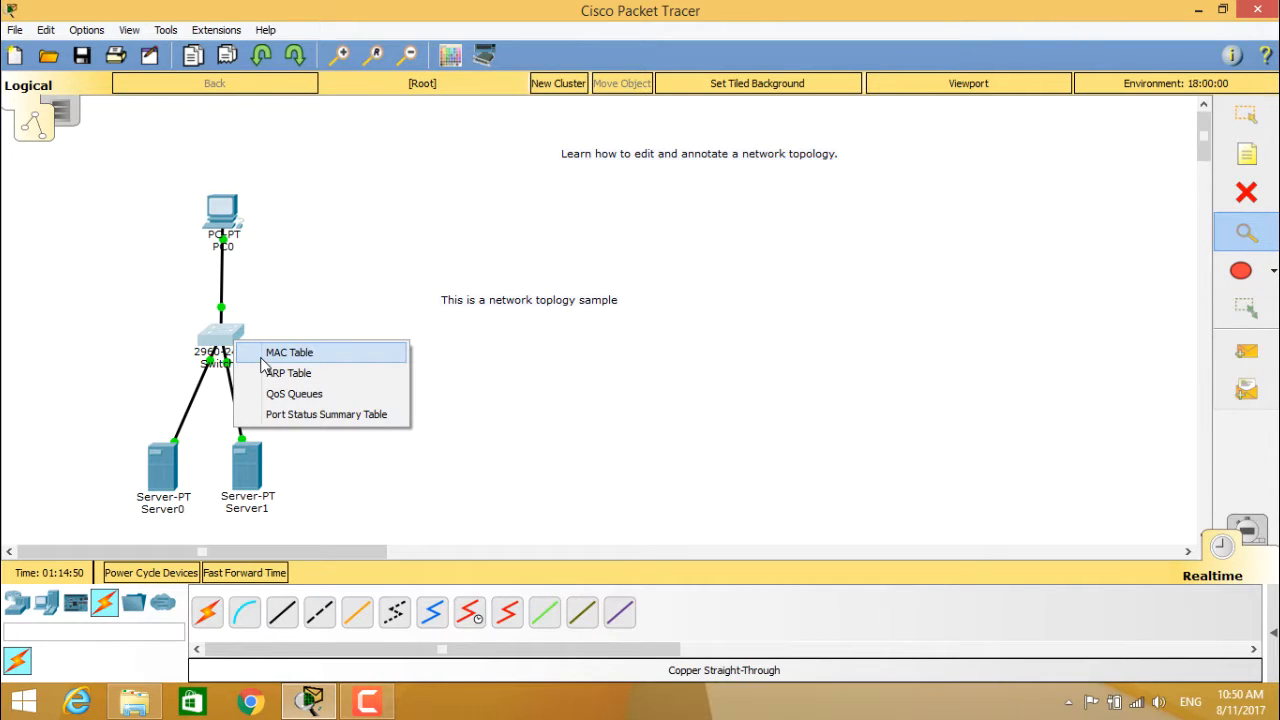
# - View Switch9's QoS table, browsing FastEthernet0/1 High and FastEthernet0/2 hardware queue entries
pyautogui.click(294, 392)
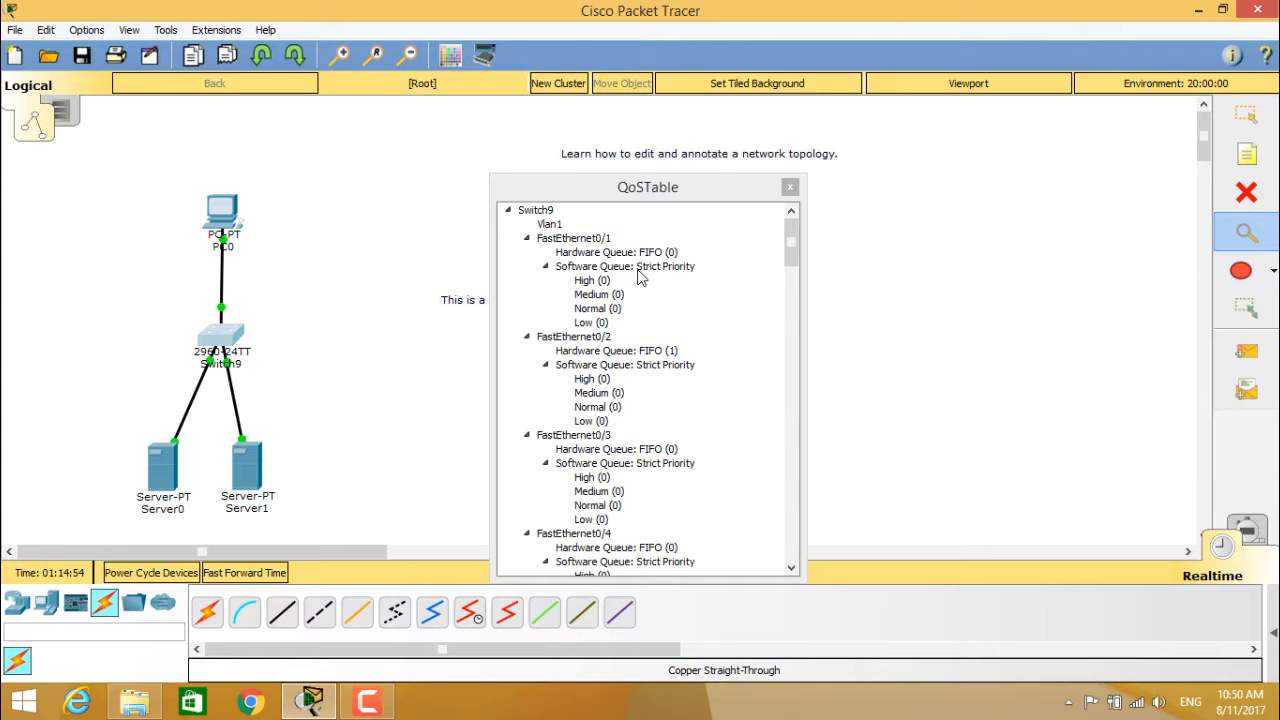
pyautogui.click(572, 238)
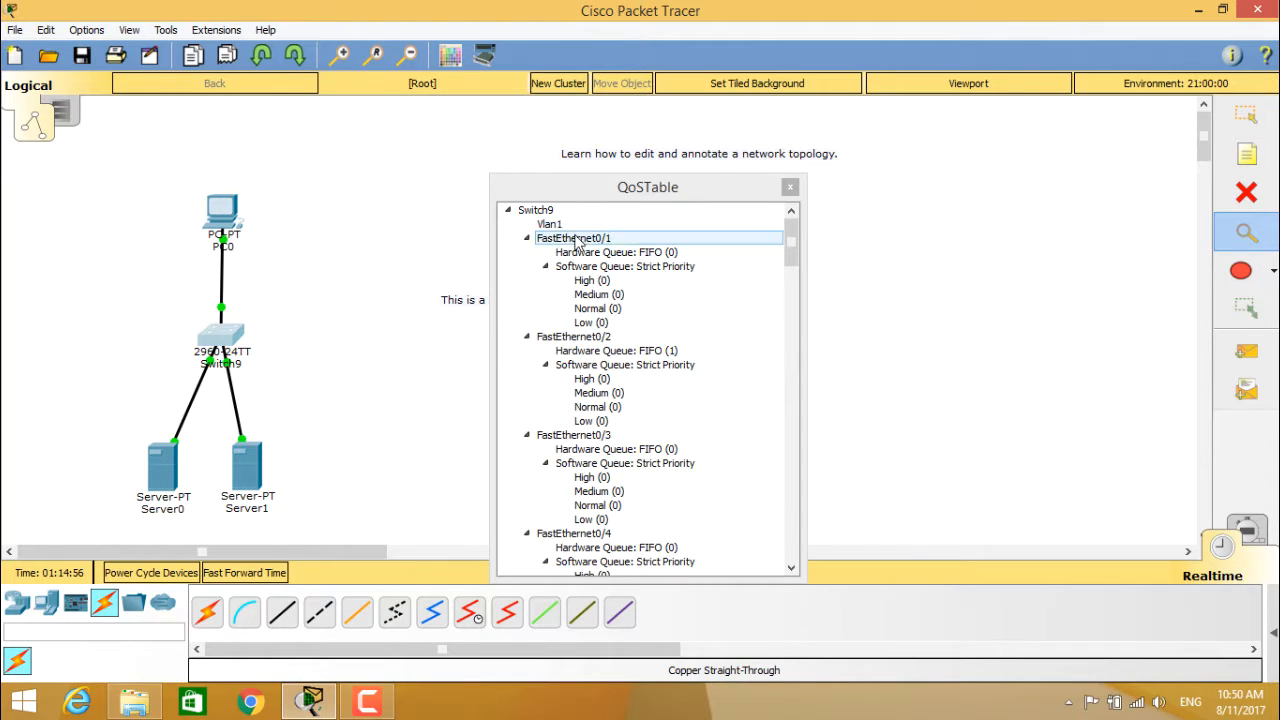
pyautogui.click(616, 252)
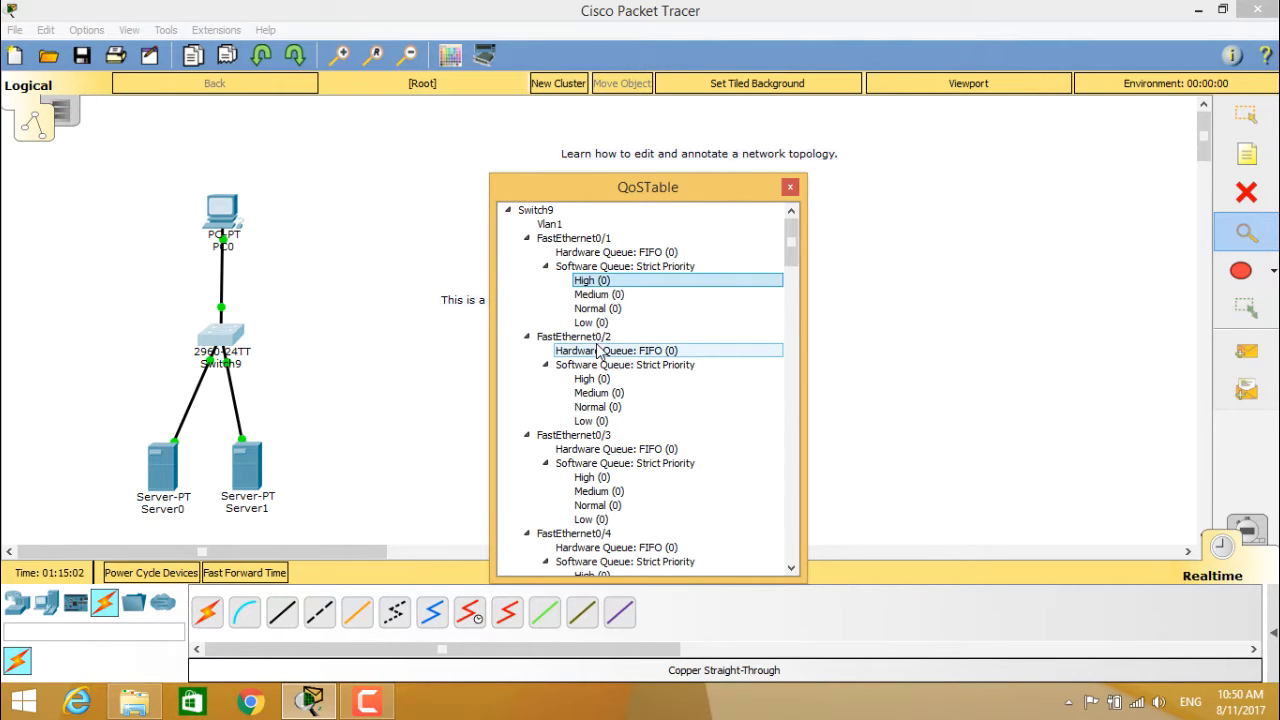
pyautogui.click(596, 420)
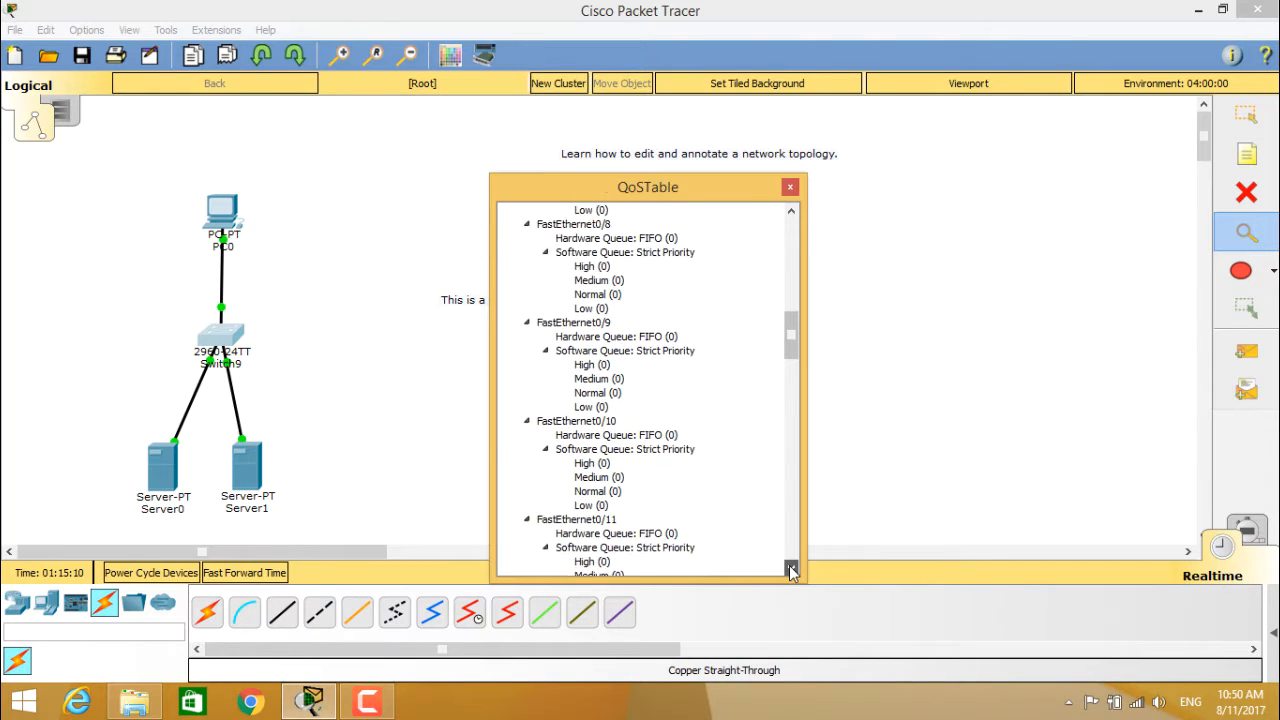
pyautogui.scroll(-3)
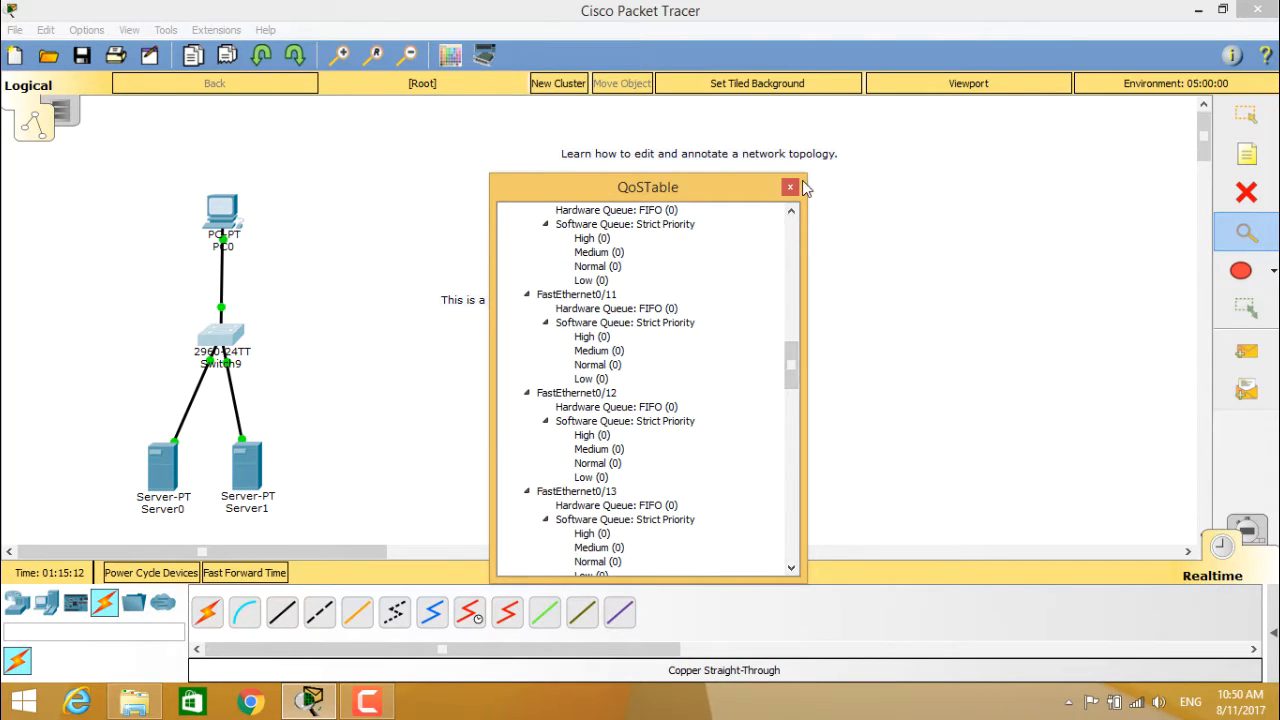
# - Close the QoS table and show Switch9's port status summary with per-port link and MAC
pyautogui.click(790, 188)
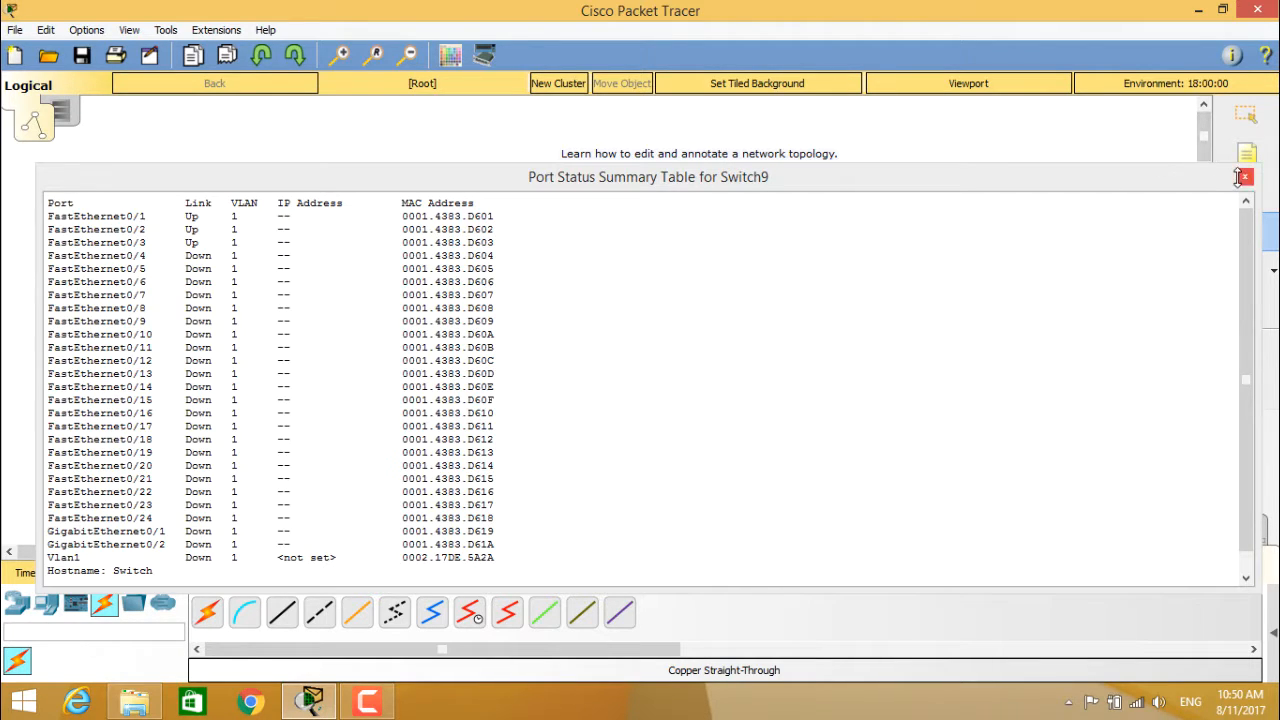
# - Check Server0's ARP and DNS cache tables and Server1's DNS cache table, all empty, closing each
pyautogui.click(1244, 176)
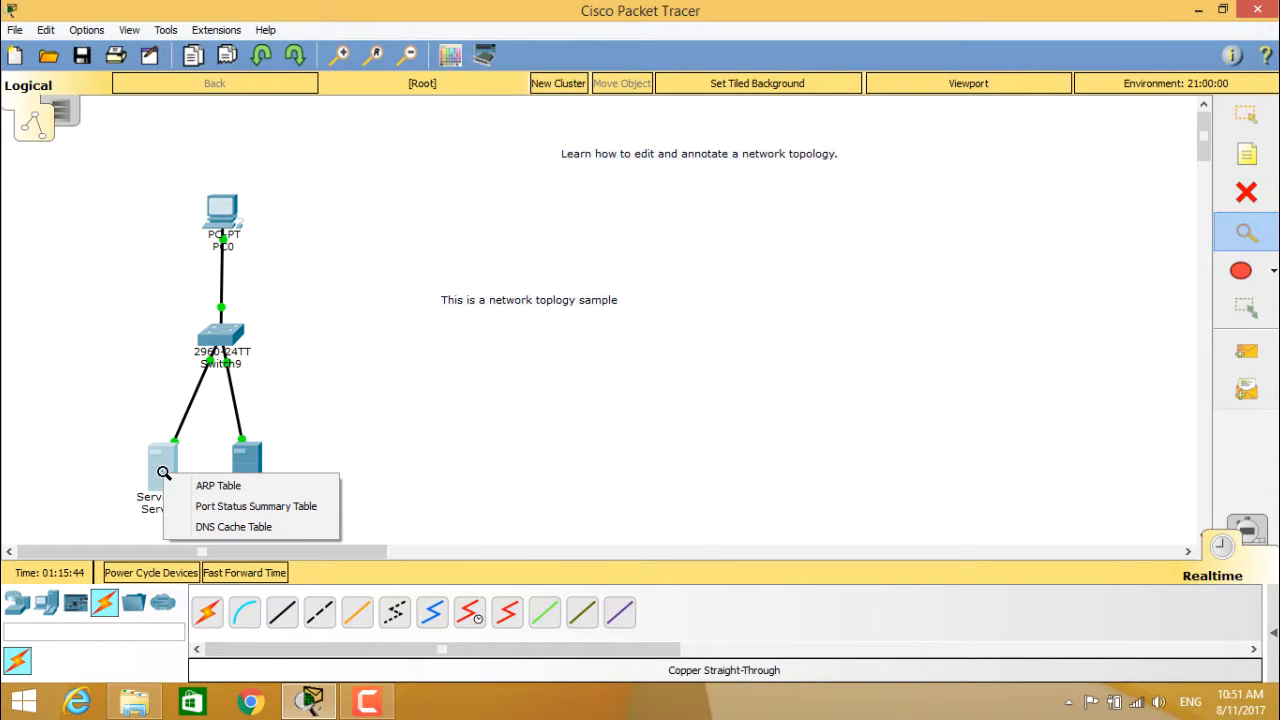
pyautogui.moveTo(236, 492)
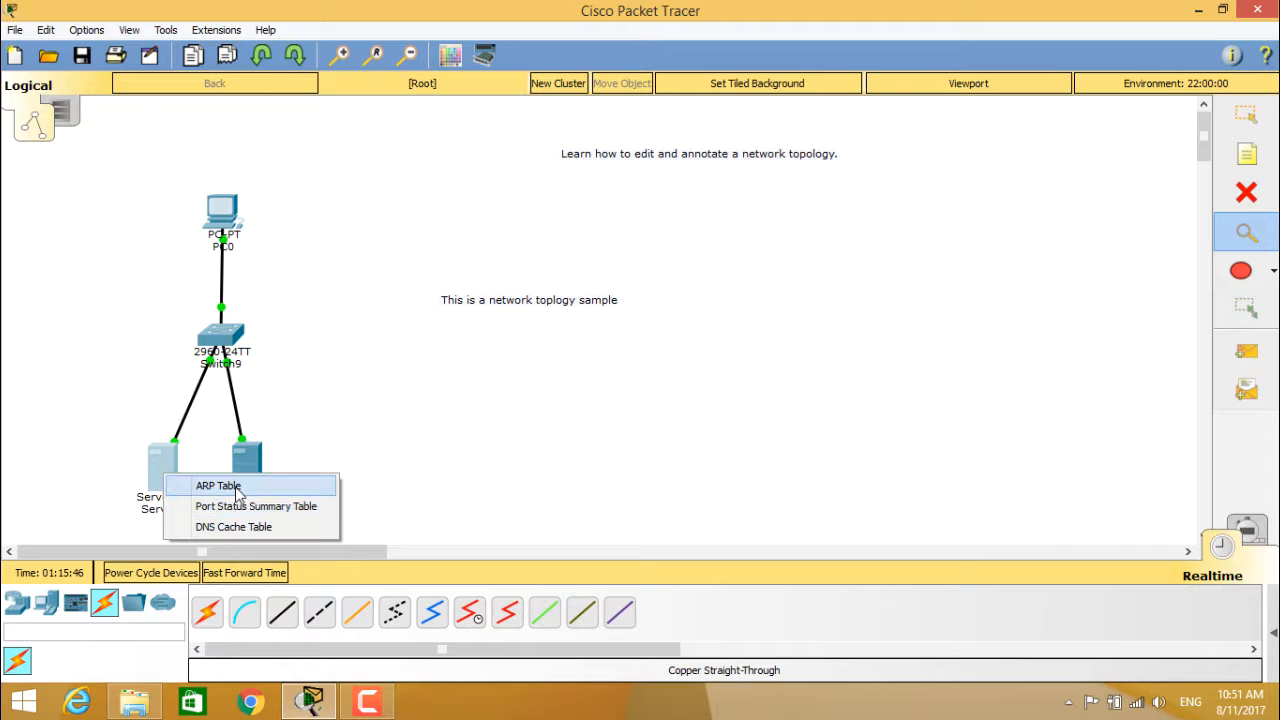
pyautogui.click(218, 486)
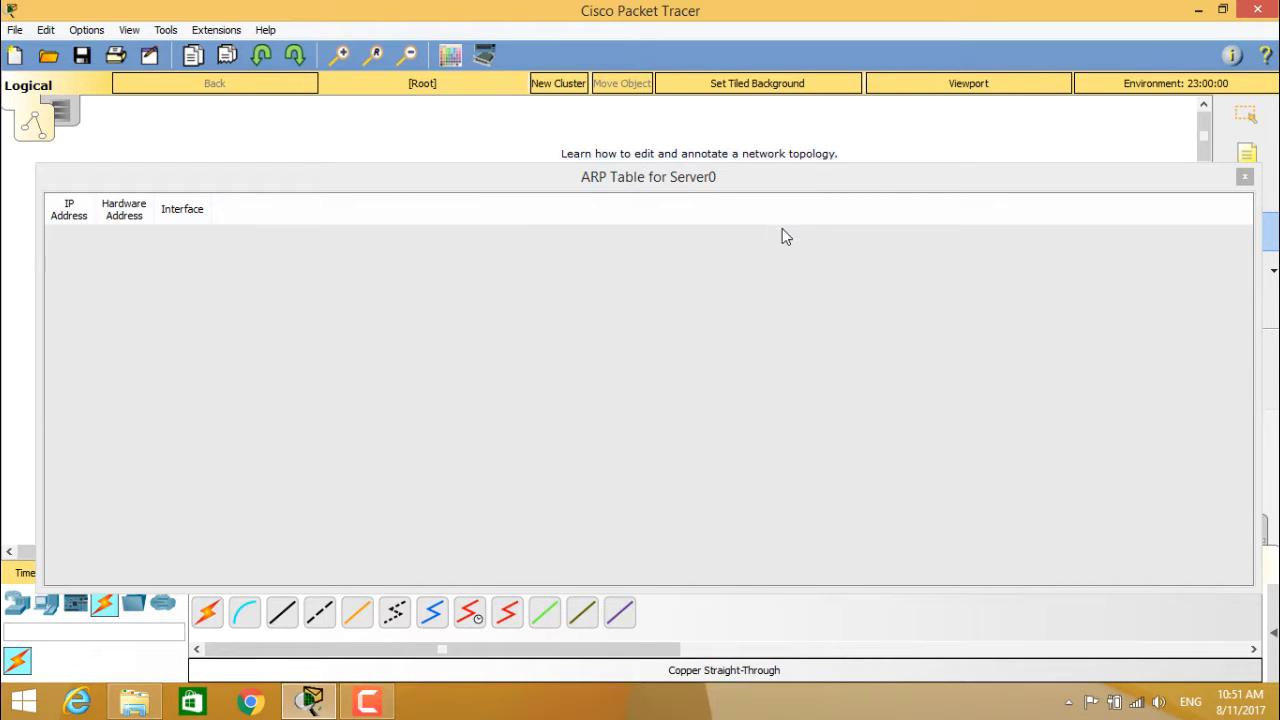
pyautogui.click(1244, 176)
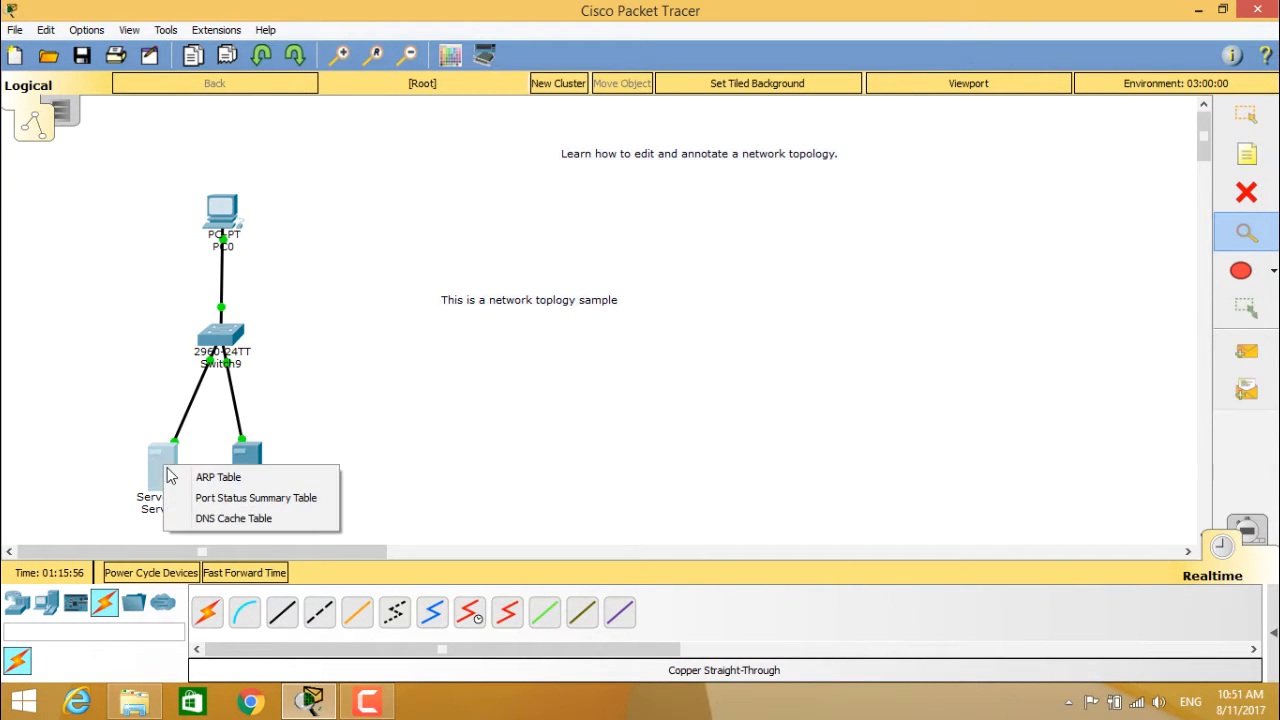
pyautogui.click(232, 518)
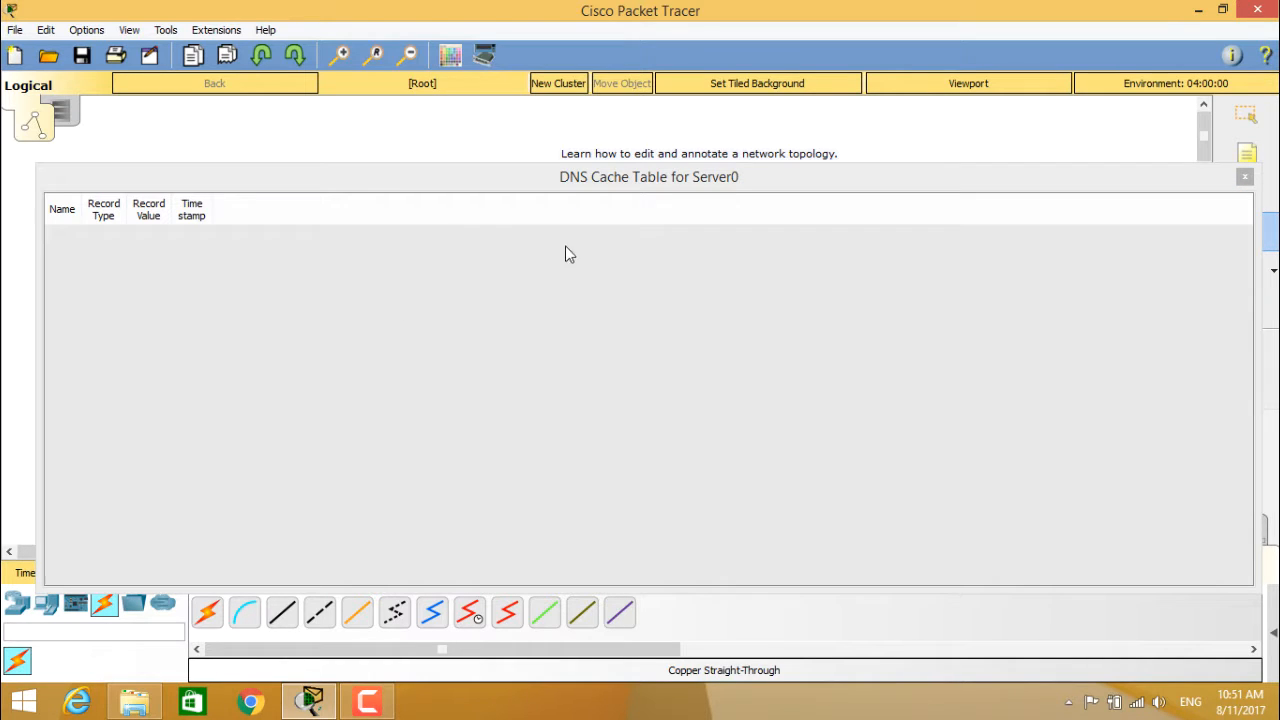
pyautogui.click(1244, 176)
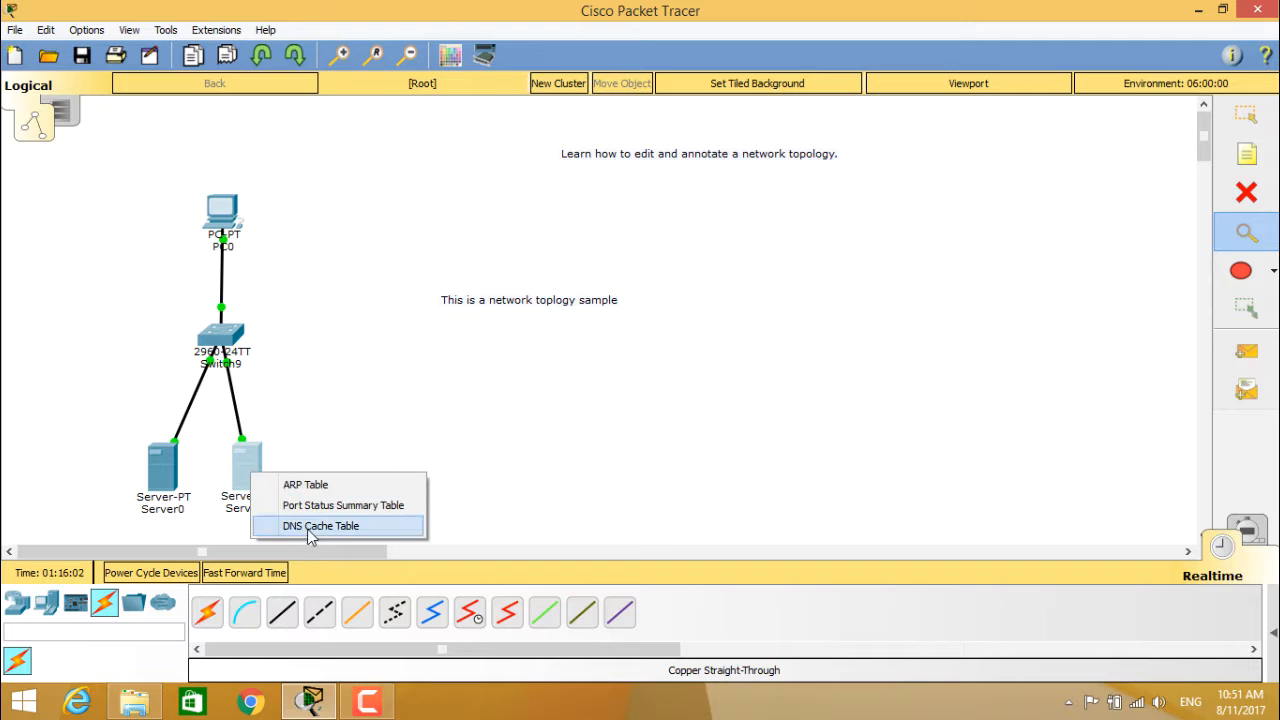
pyautogui.click(320, 524)
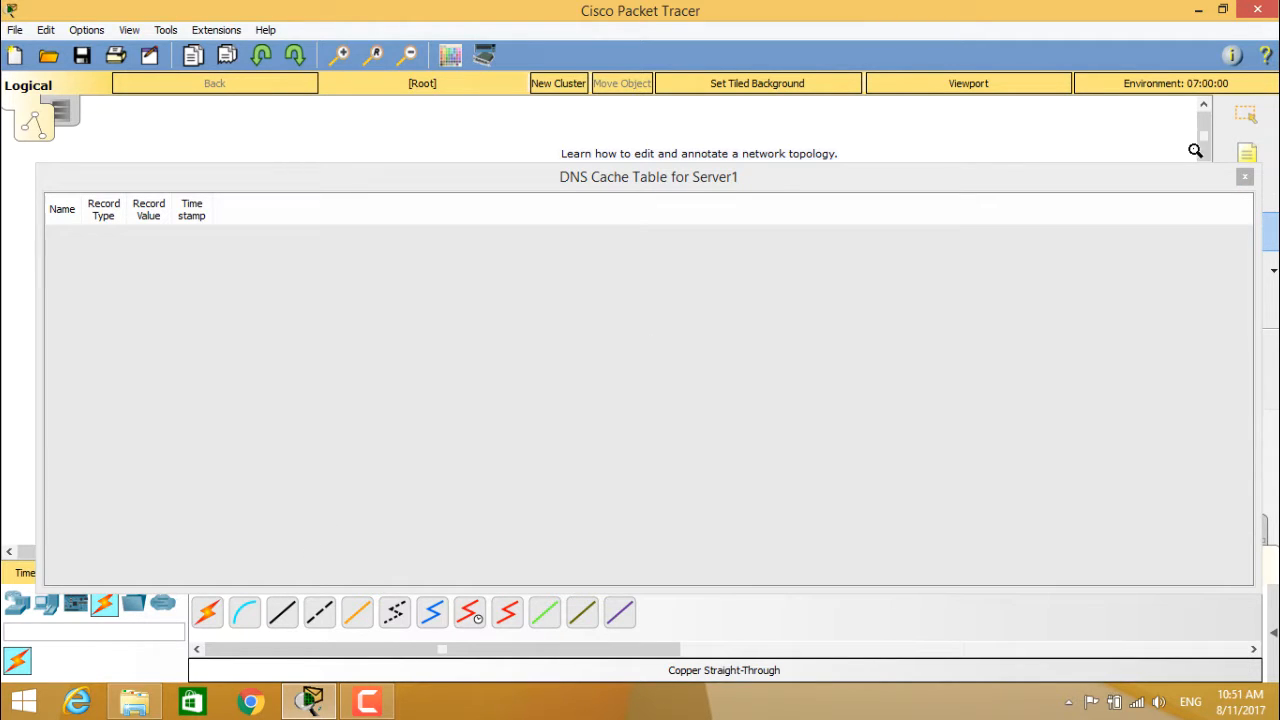
pyautogui.click(1244, 176)
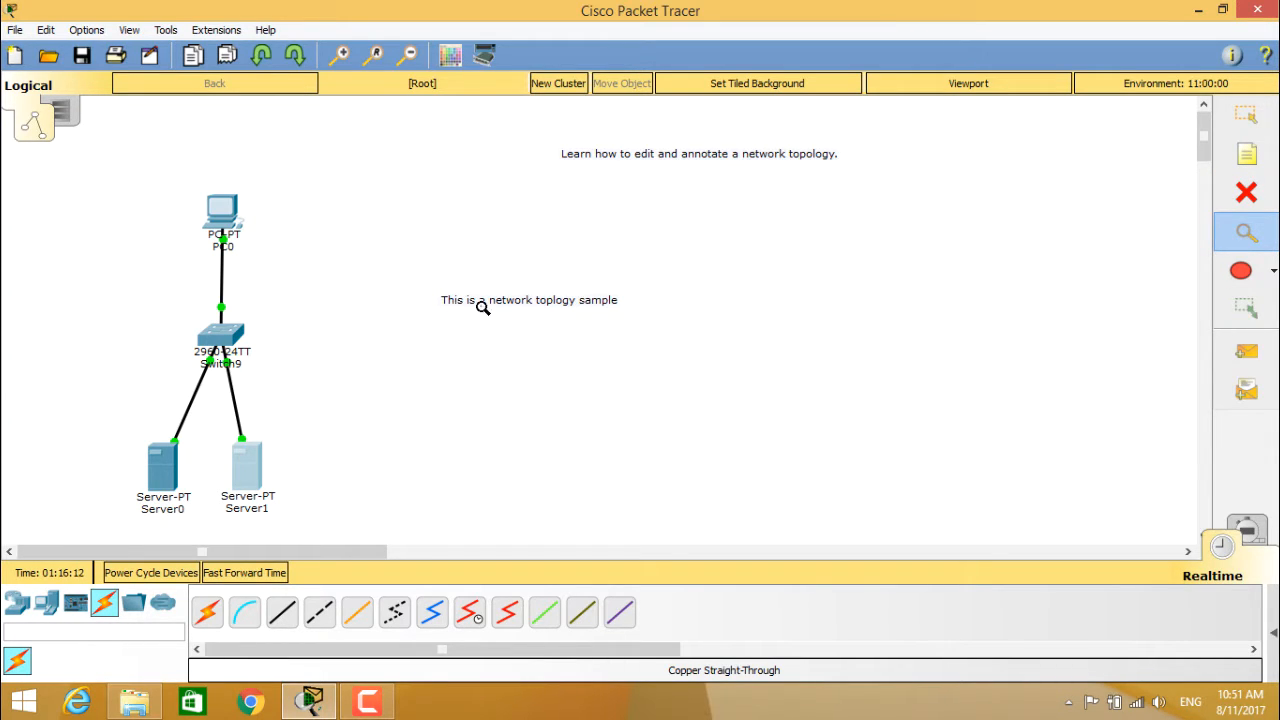
pyautogui.moveTo(572, 322)
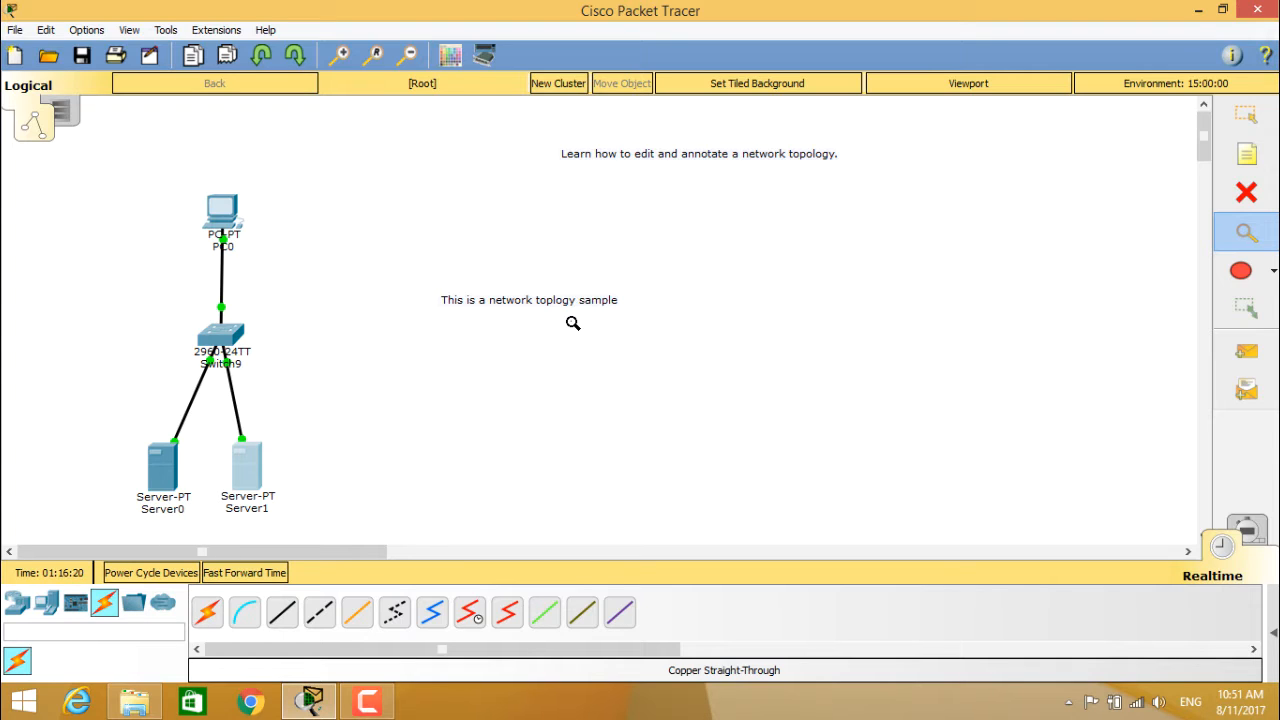
pyautogui.moveTo(1096, 266)
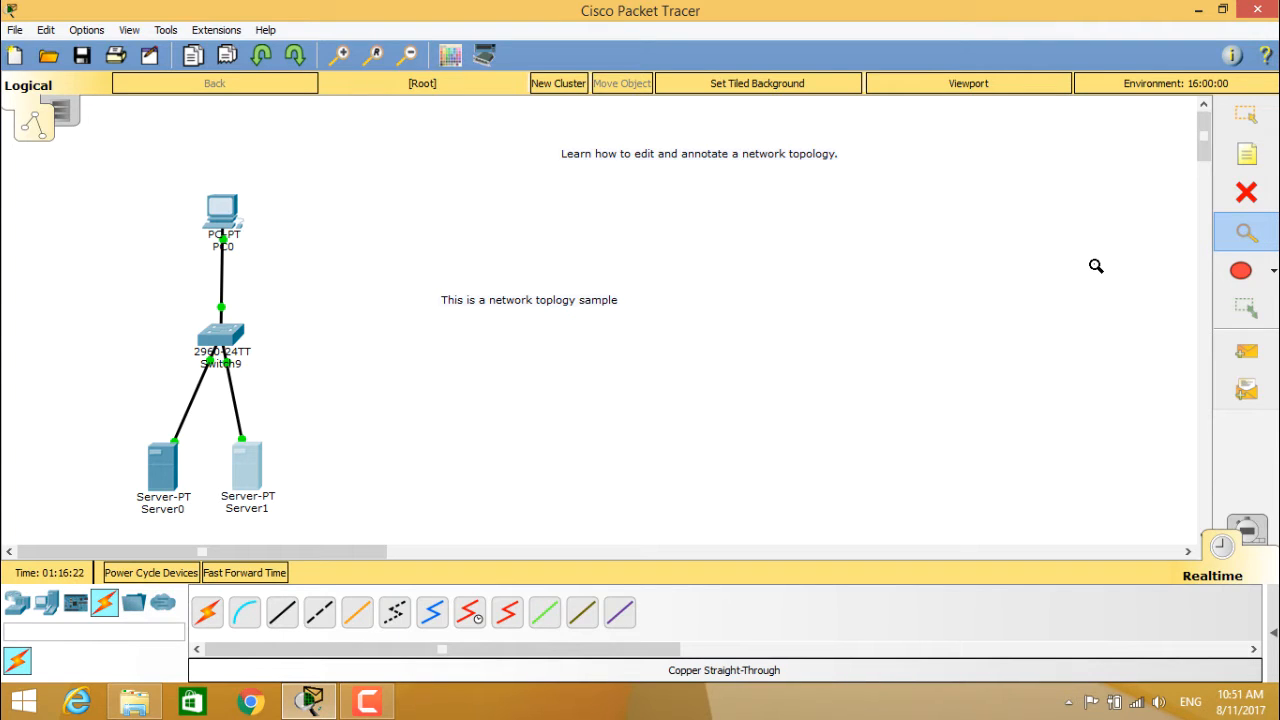
pyautogui.moveTo(1246, 192)
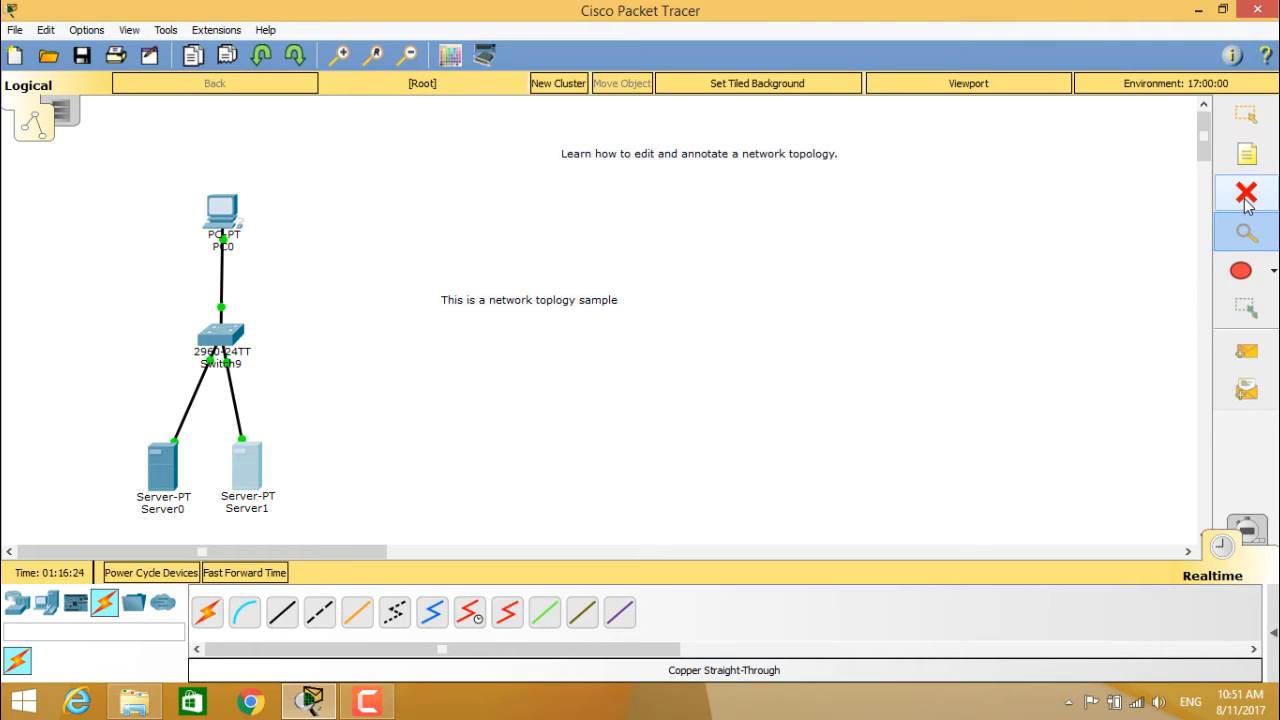
# - Delete the "This is a network toplogy sample" note from the canvas and confirm
pyautogui.click(1246, 192)
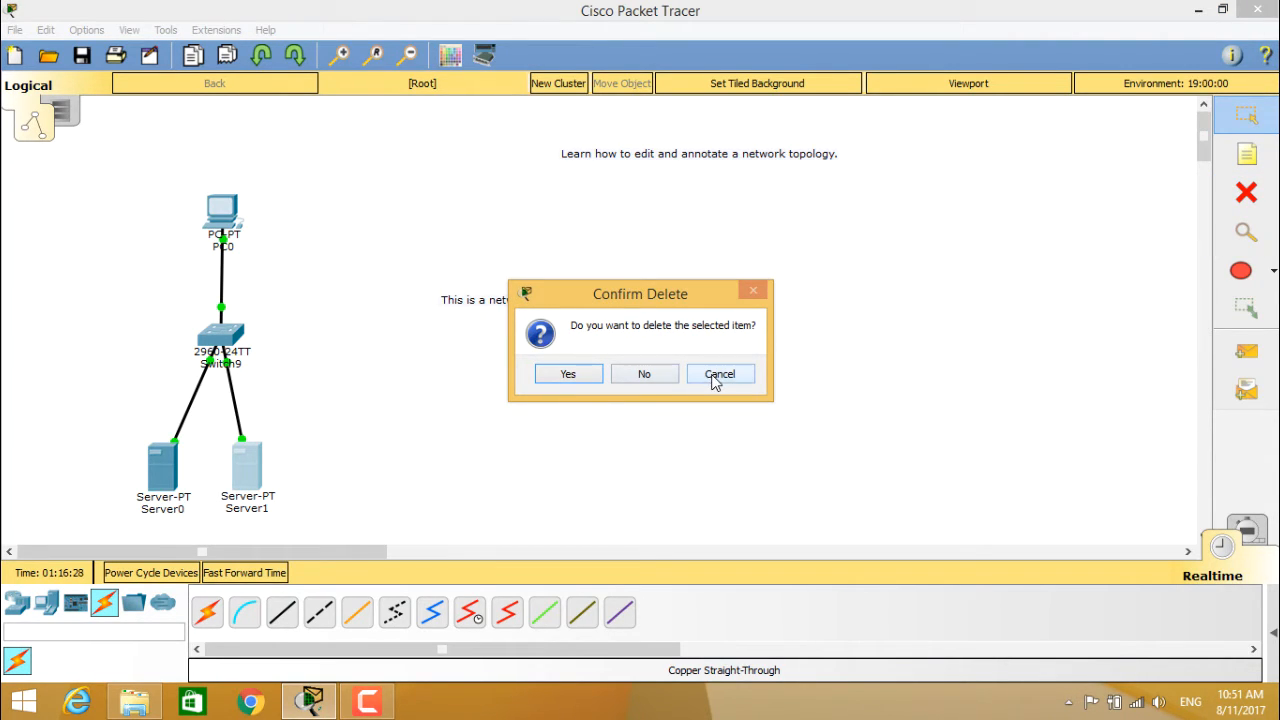
pyautogui.click(720, 374)
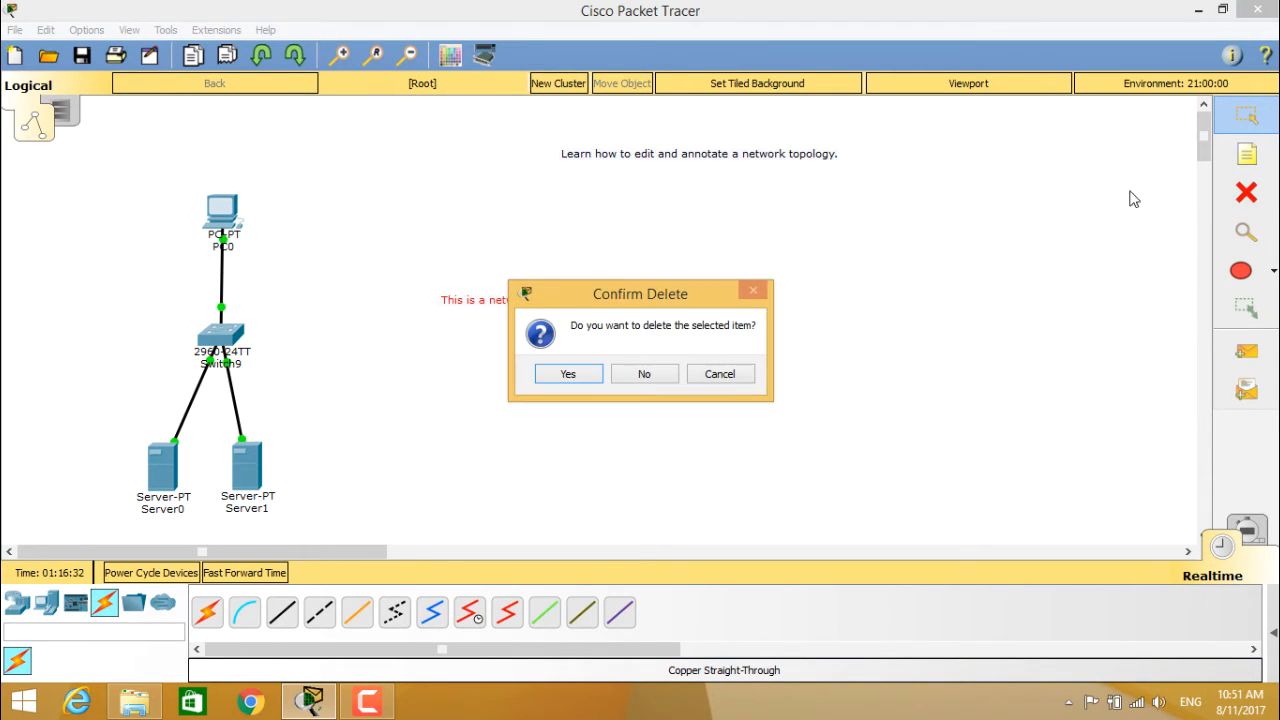
pyautogui.click(568, 374)
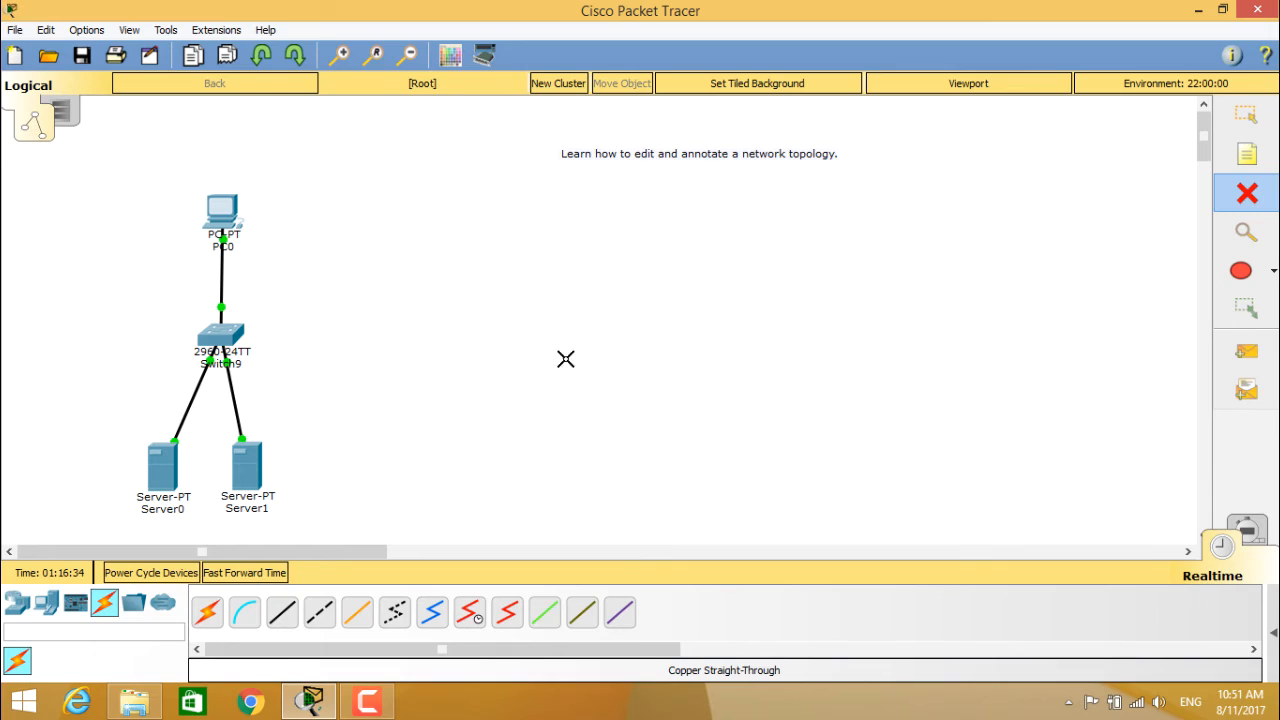
pyautogui.moveTo(208, 224)
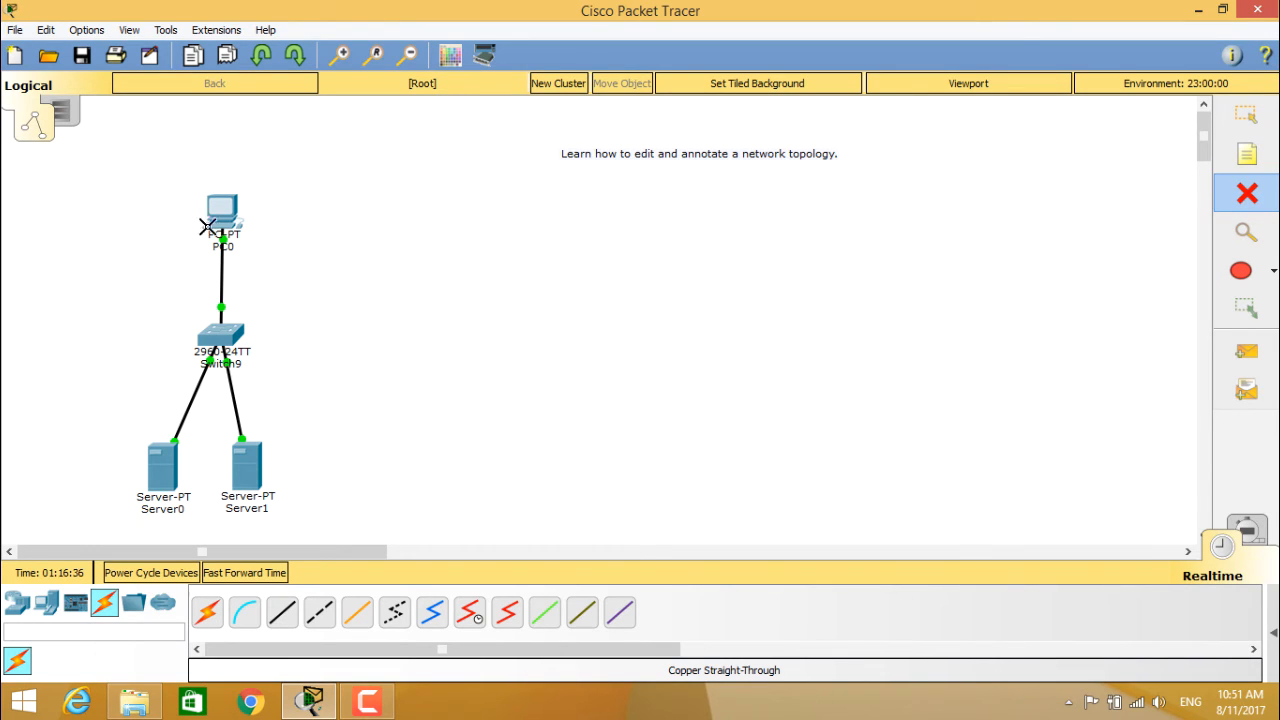
pyautogui.moveTo(414, 362)
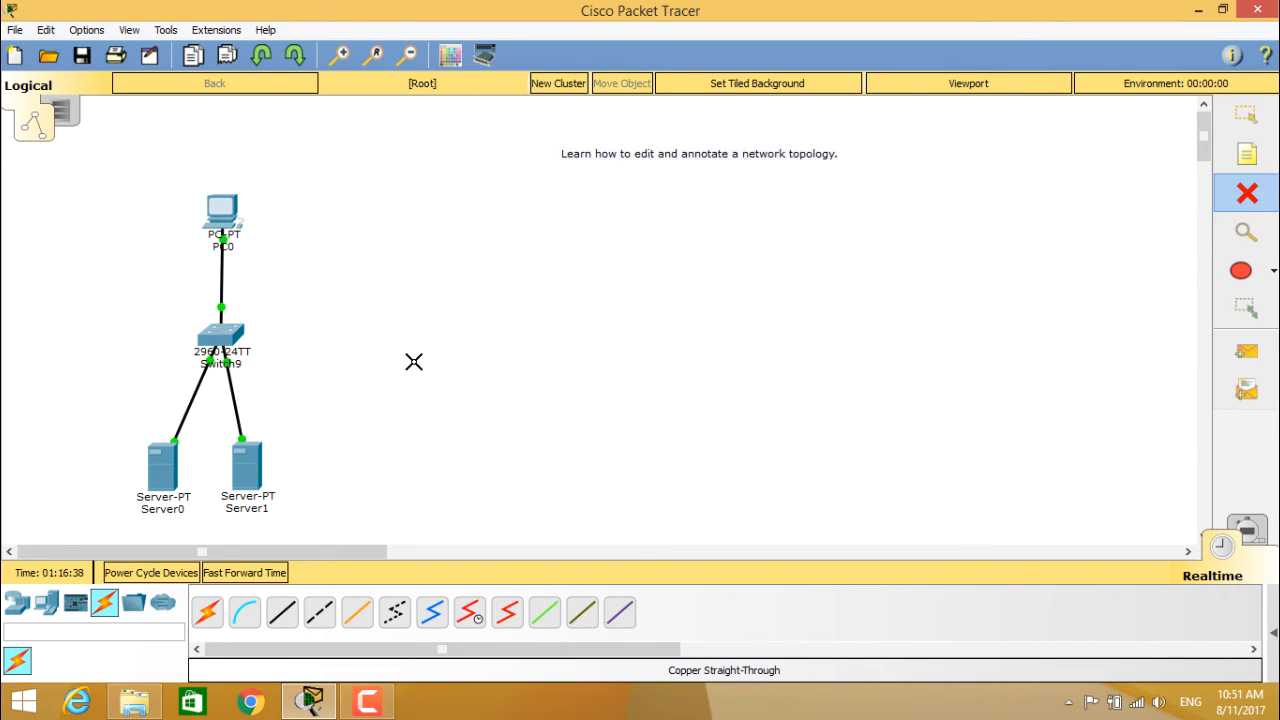